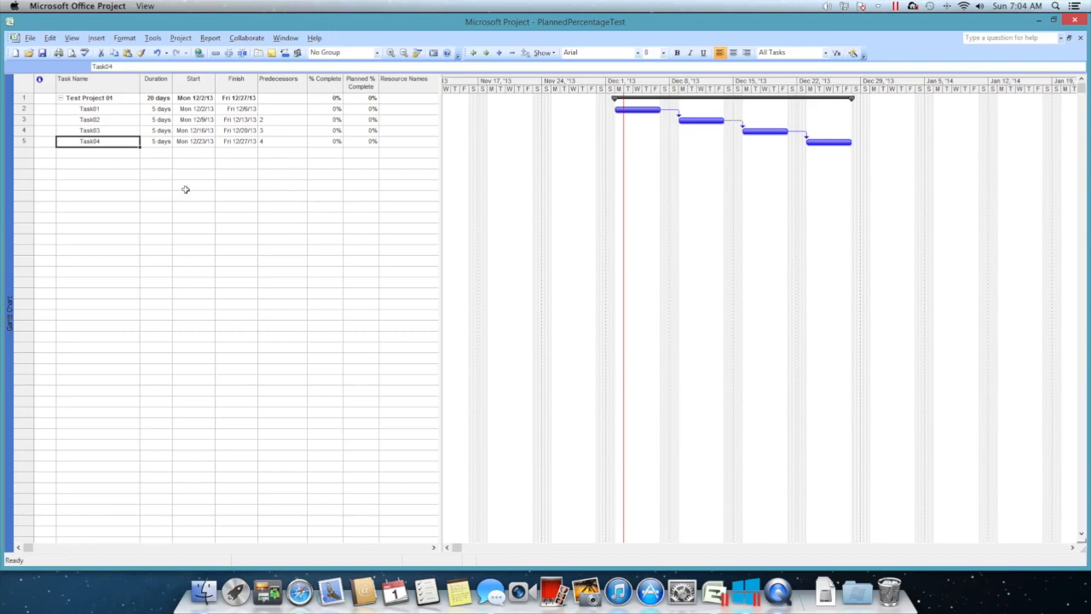
mouse_move(182, 186)
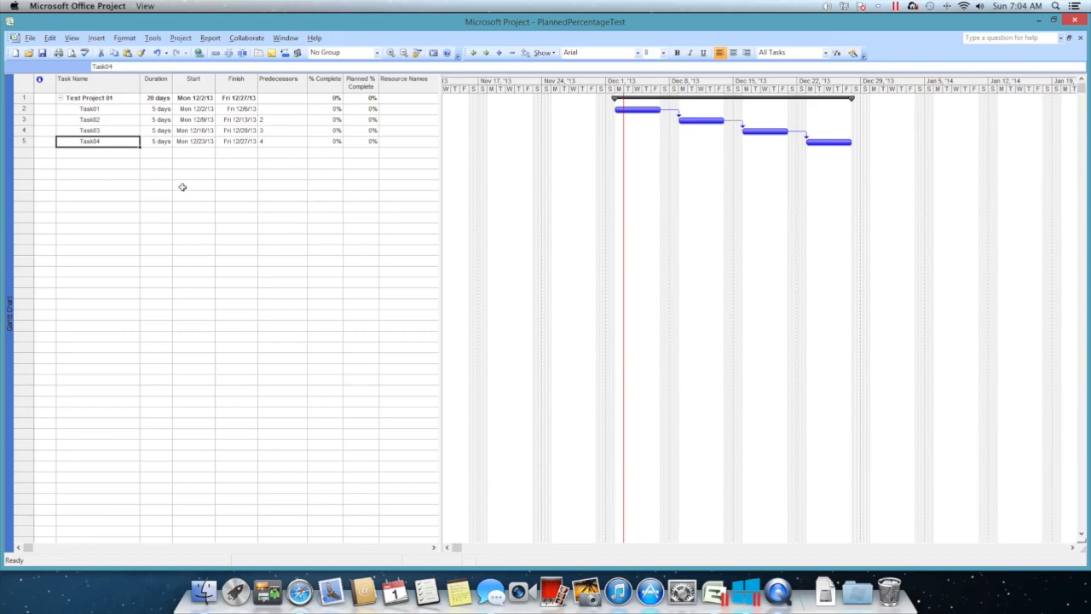
Set a new project Status Date in Project Information so Planned % Complete fills in
left_click(360, 79)
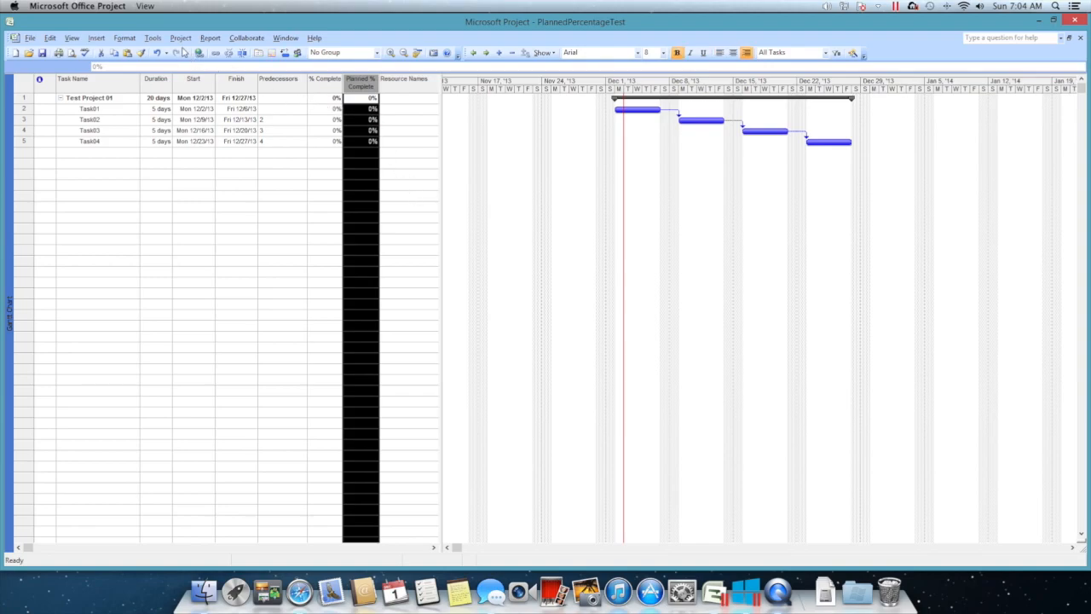
left_click(181, 37)
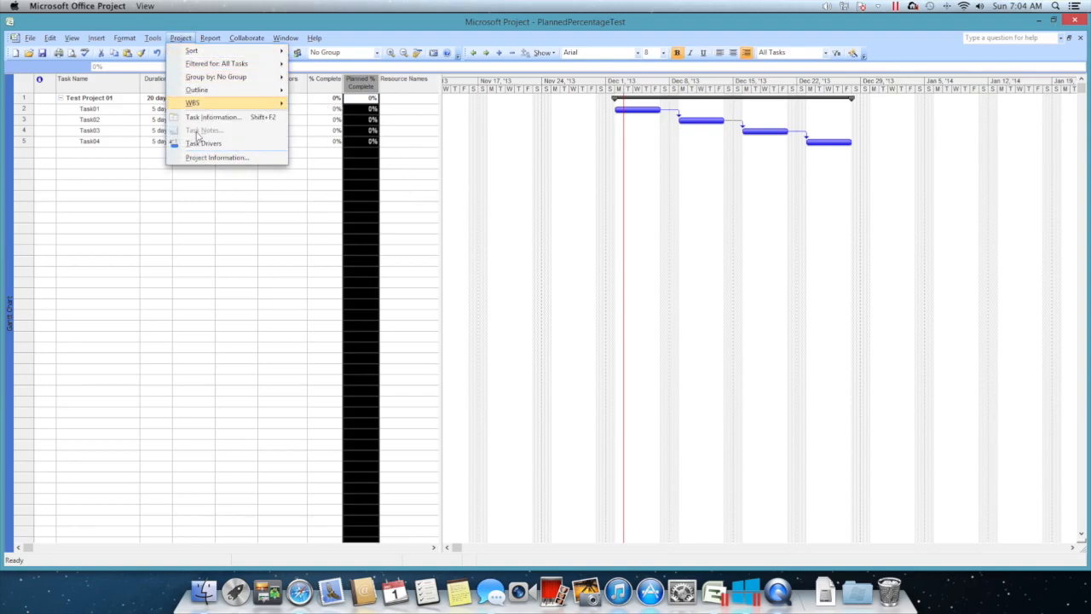
left_click(216, 157)
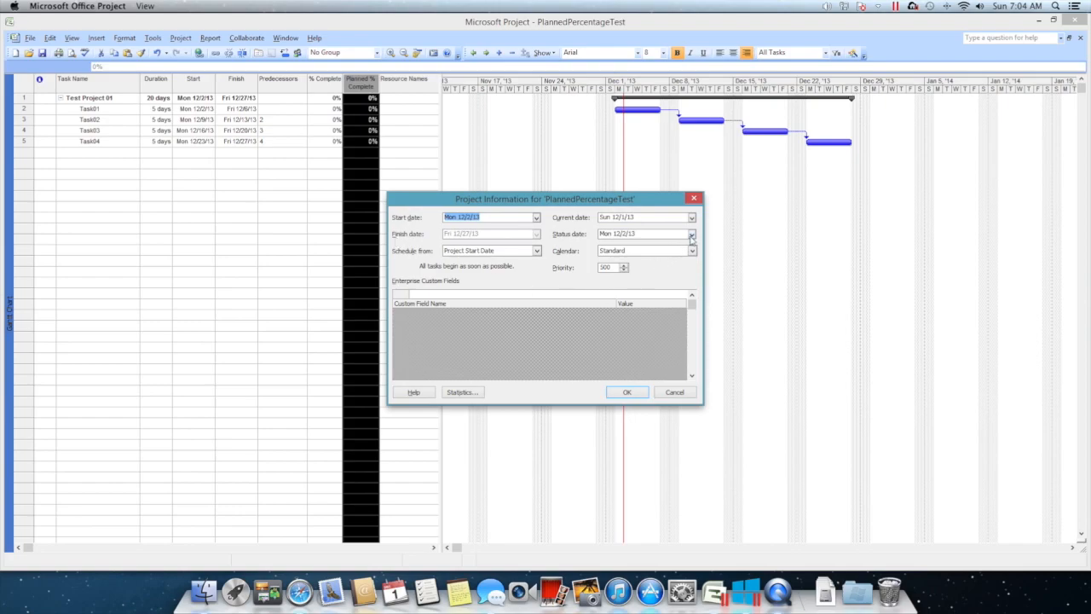
left_click(692, 234)
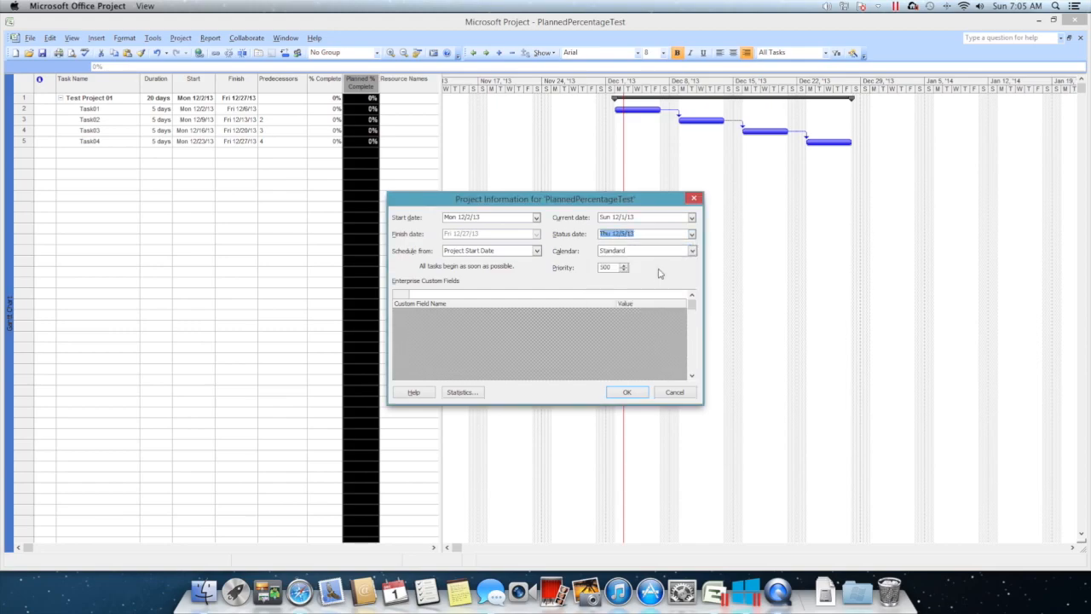
left_click(627, 391)
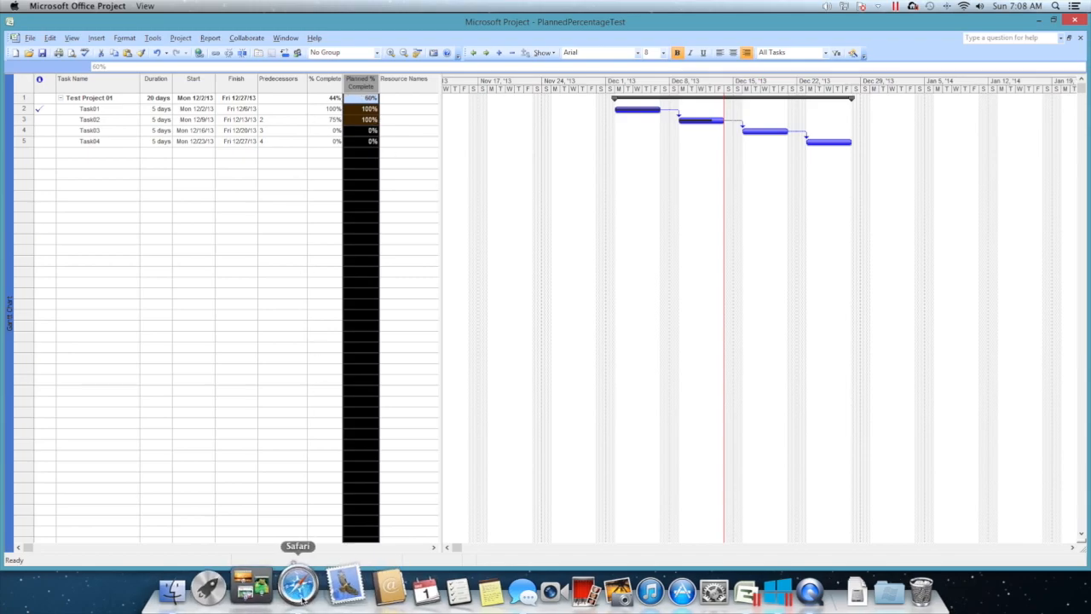
Browse to the nikosprojects Project Management post on Planned % complete and read down
left_click(297, 587)
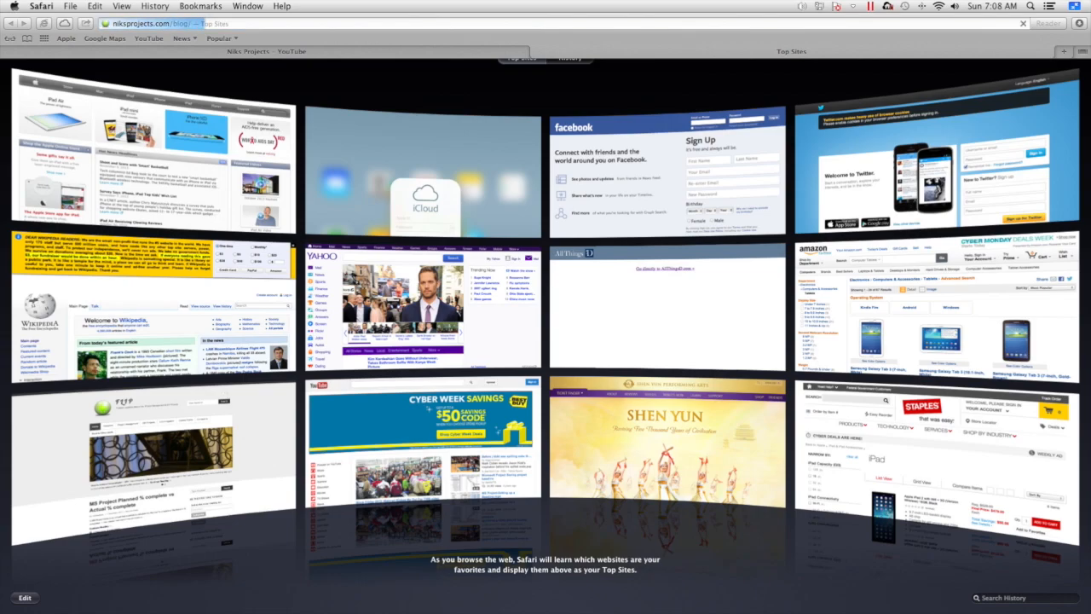
left_click(150, 451)
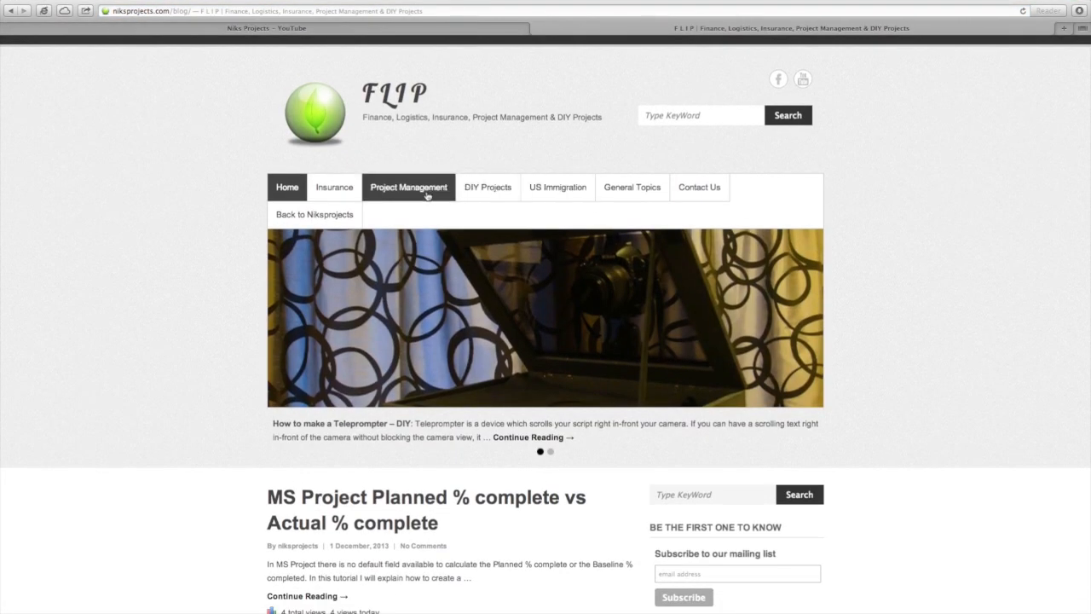
left_click(409, 185)
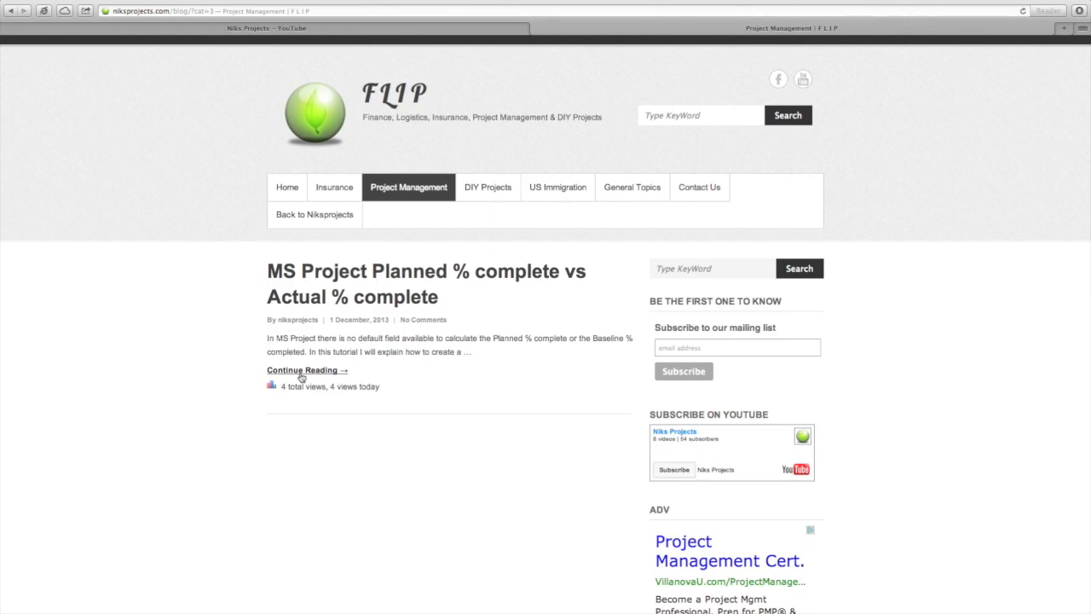
left_click(301, 370)
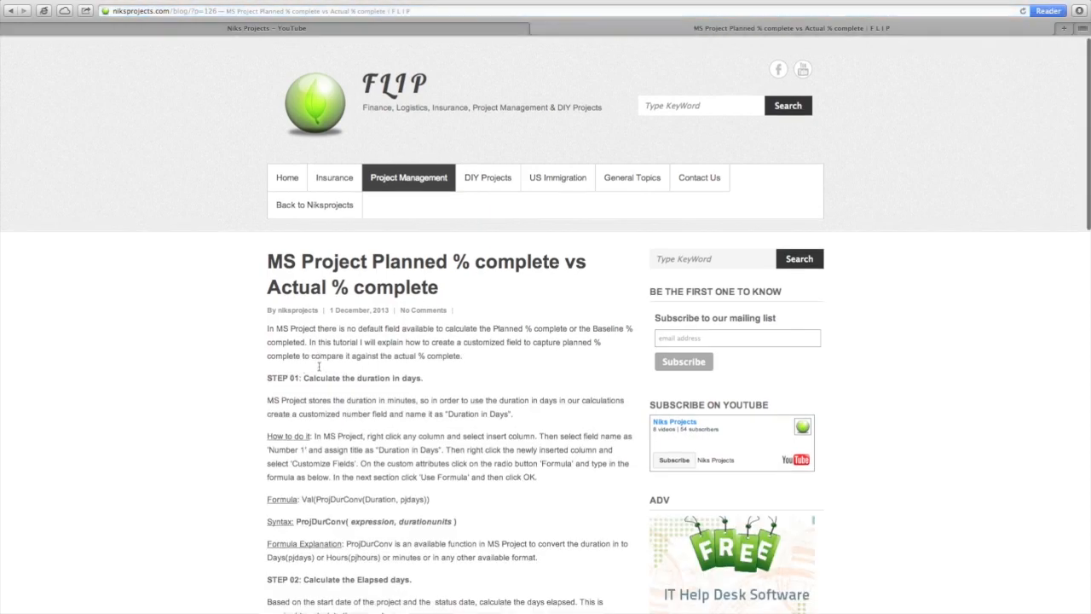
scroll("down", 3)
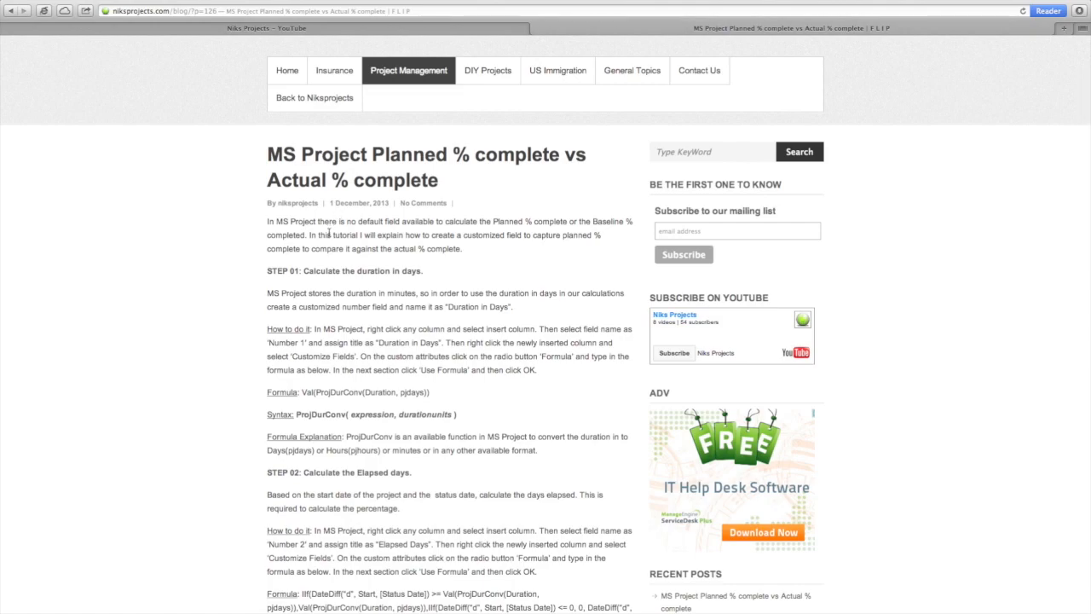
scroll("down", 3)
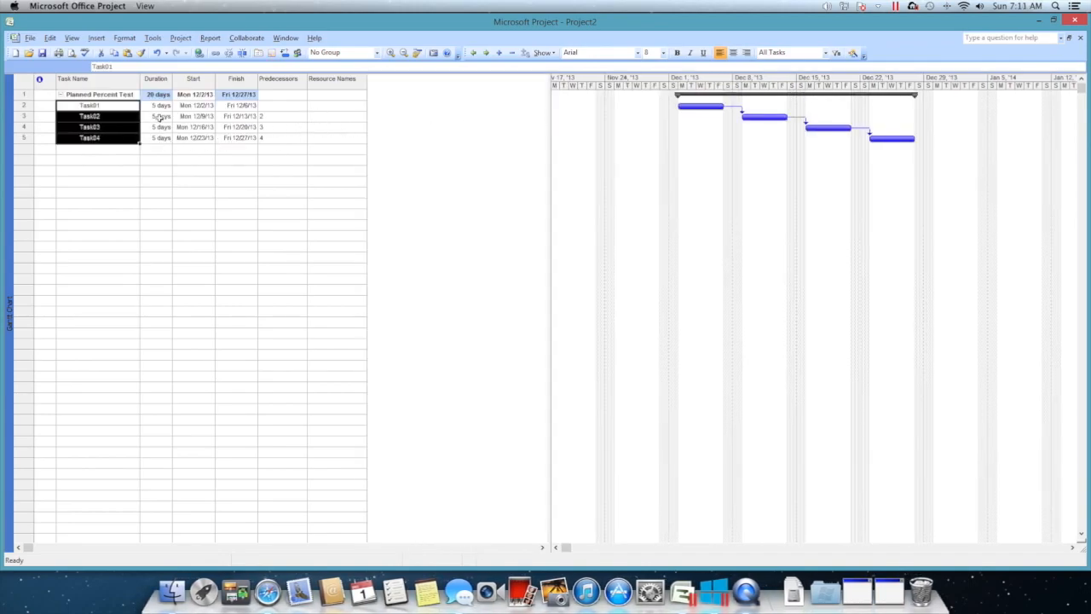
Insert a % Complete column before Resource Names in the task table
left_click(157, 106)
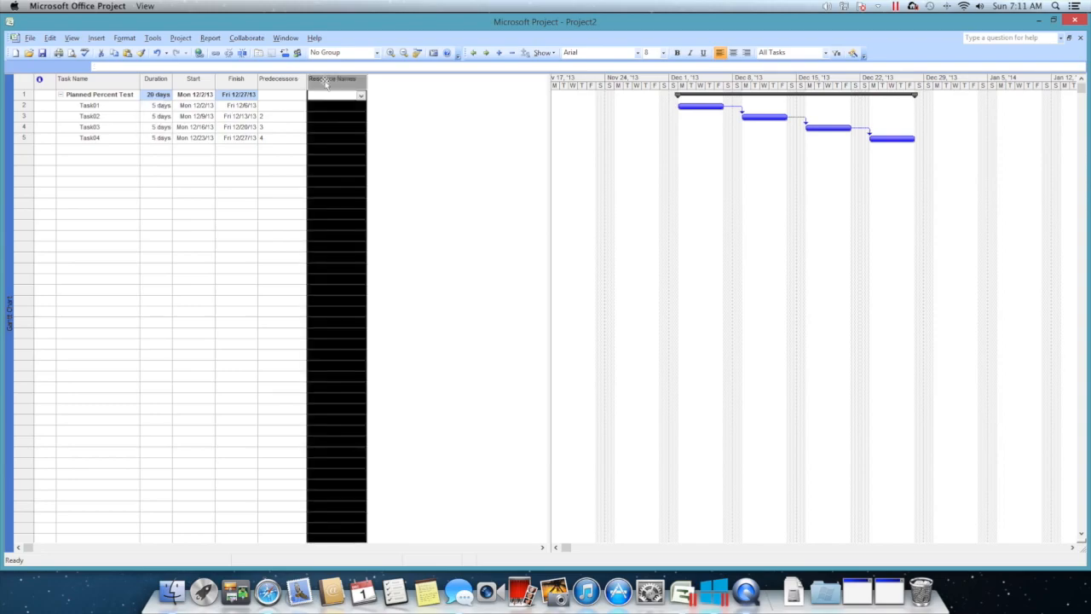
left_click(95, 37)
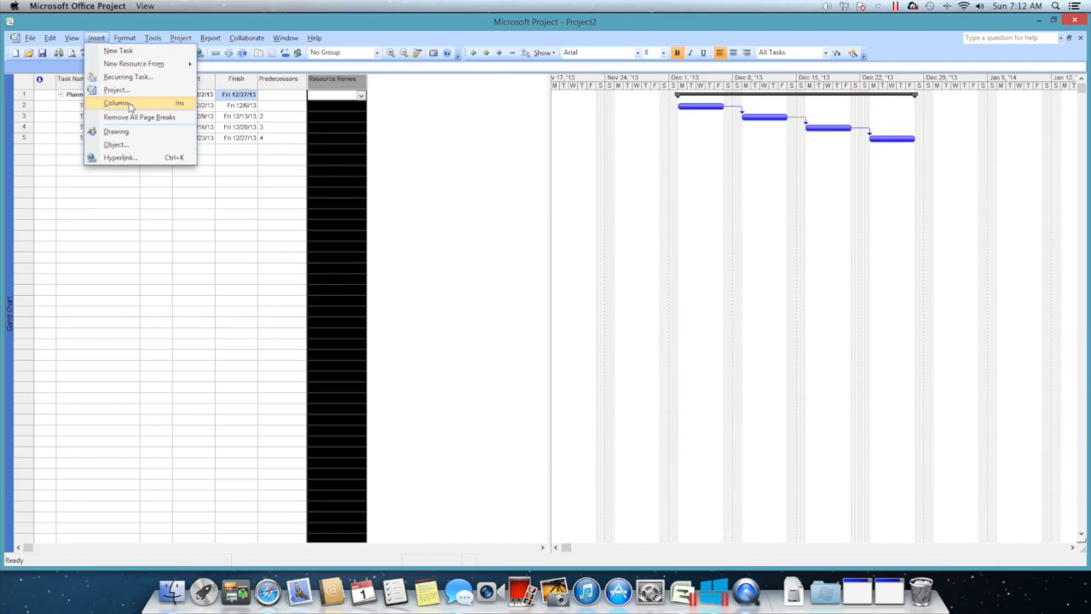
left_click(116, 104)
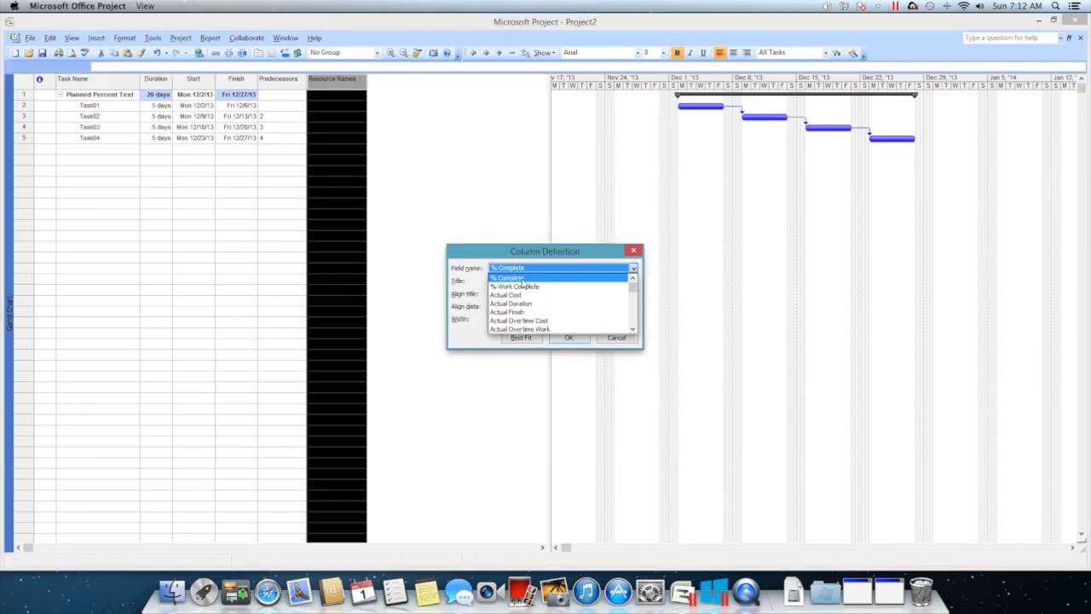
left_click(568, 337)
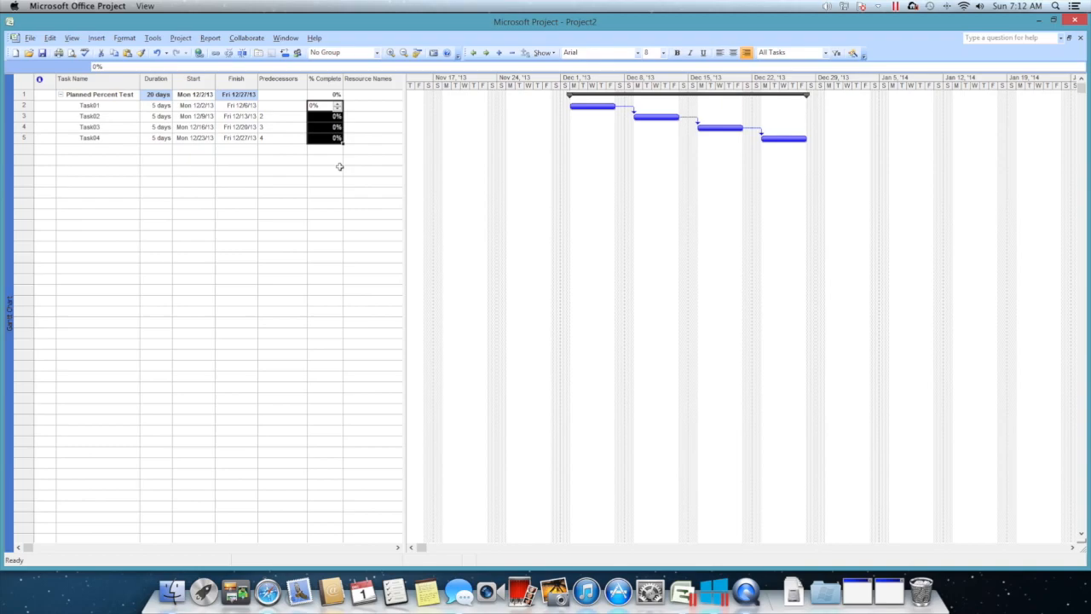
Begin inserting another column based on the Number1 field
left_click(368, 95)
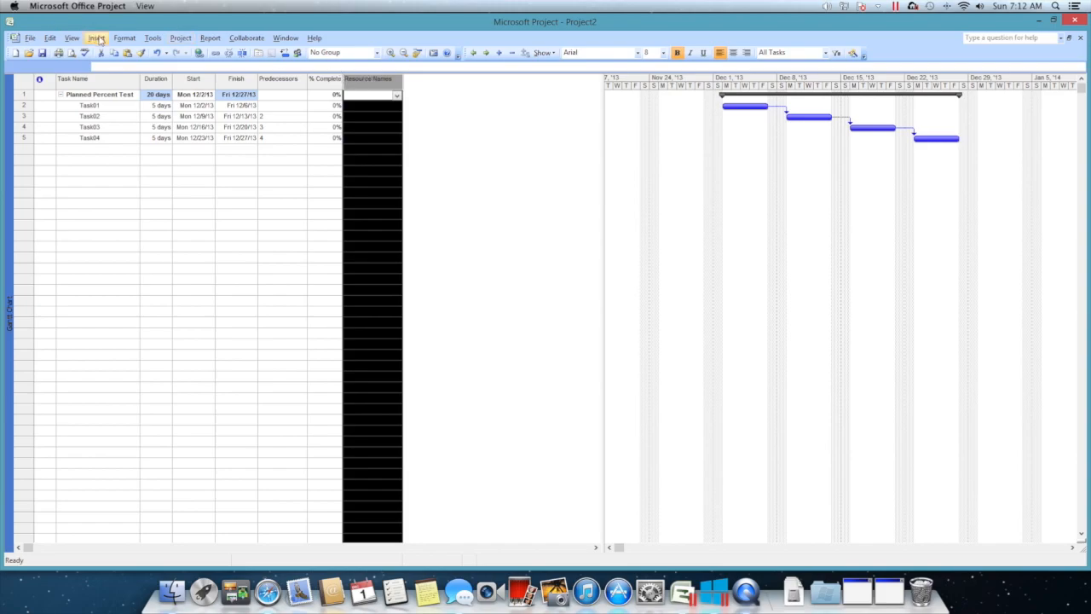
left_click(96, 38)
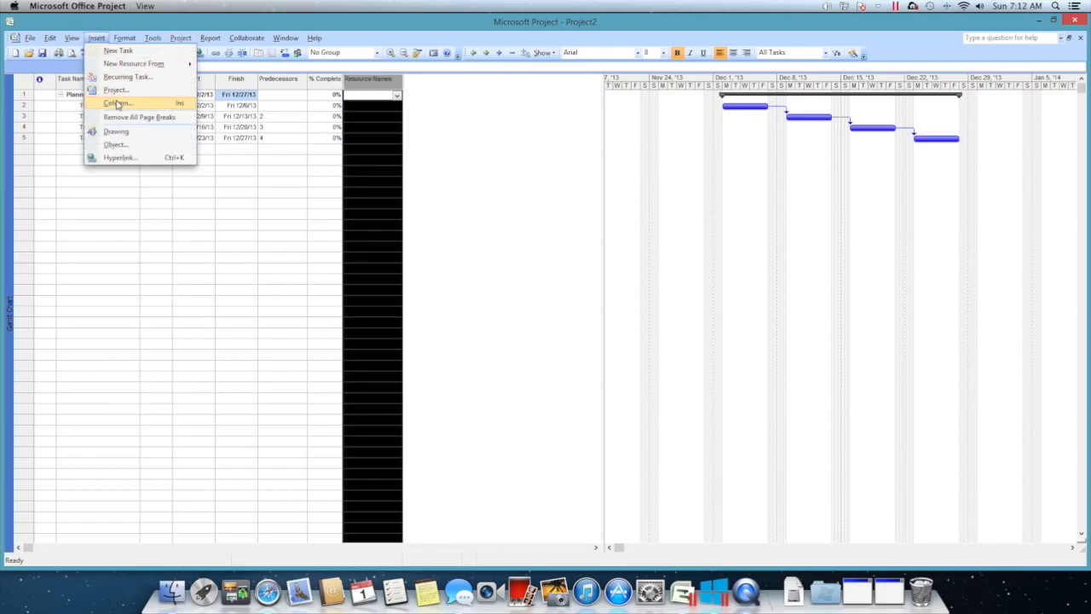
left_click(118, 104)
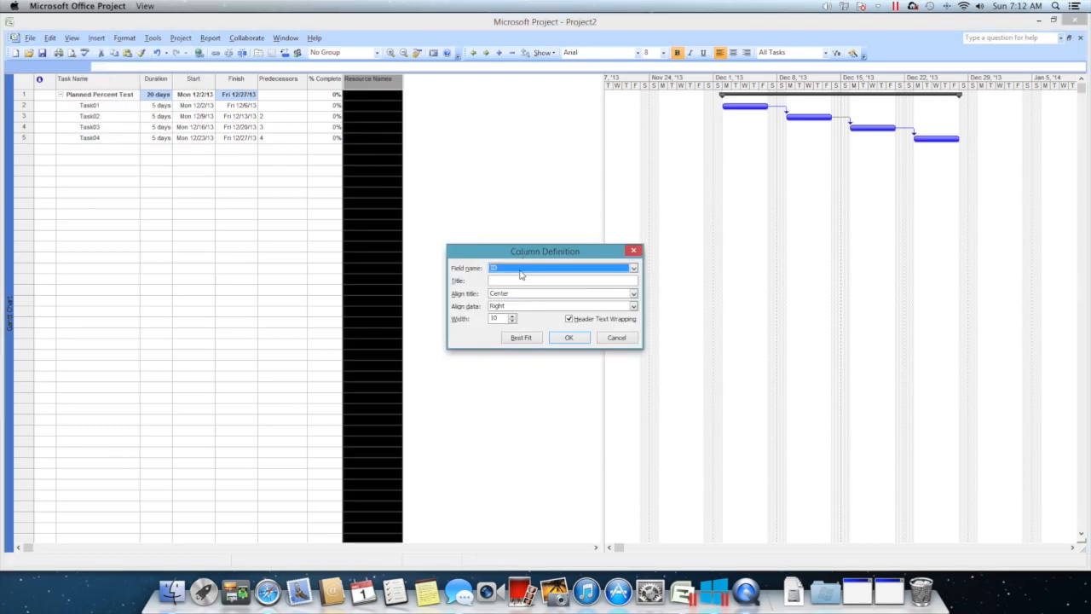
left_click(634, 268)
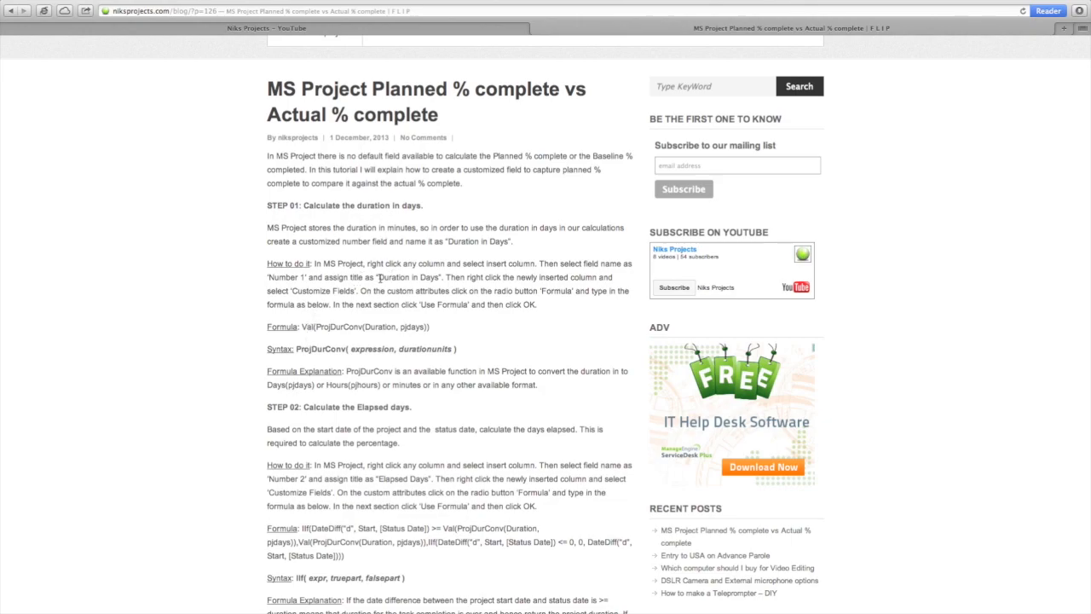
Title the Number1 column 'Duration in Days' and insert it
double_click(410, 276)
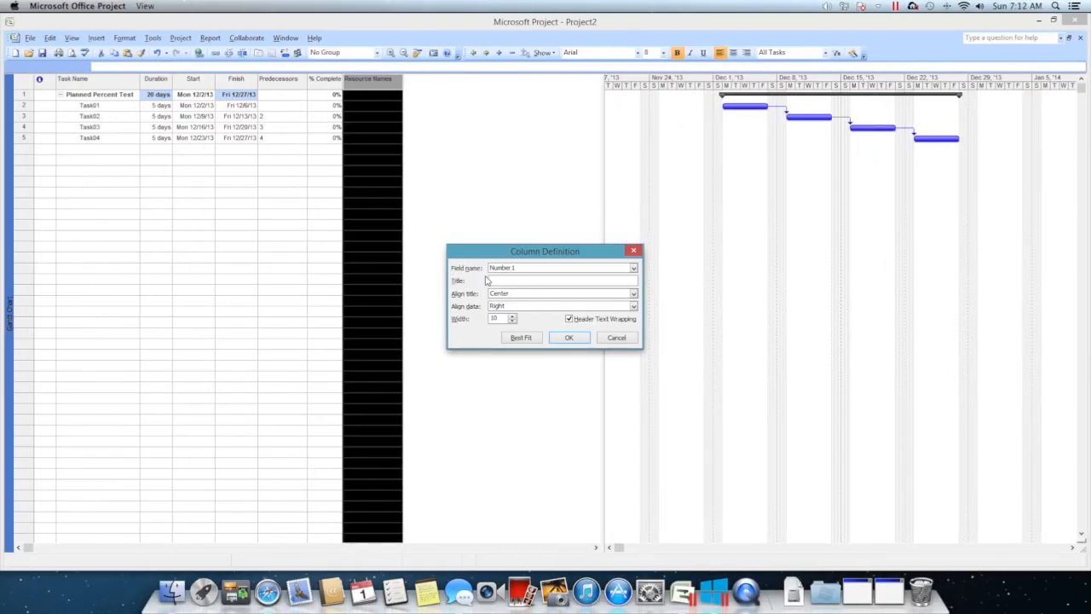
type("Duration in Days")
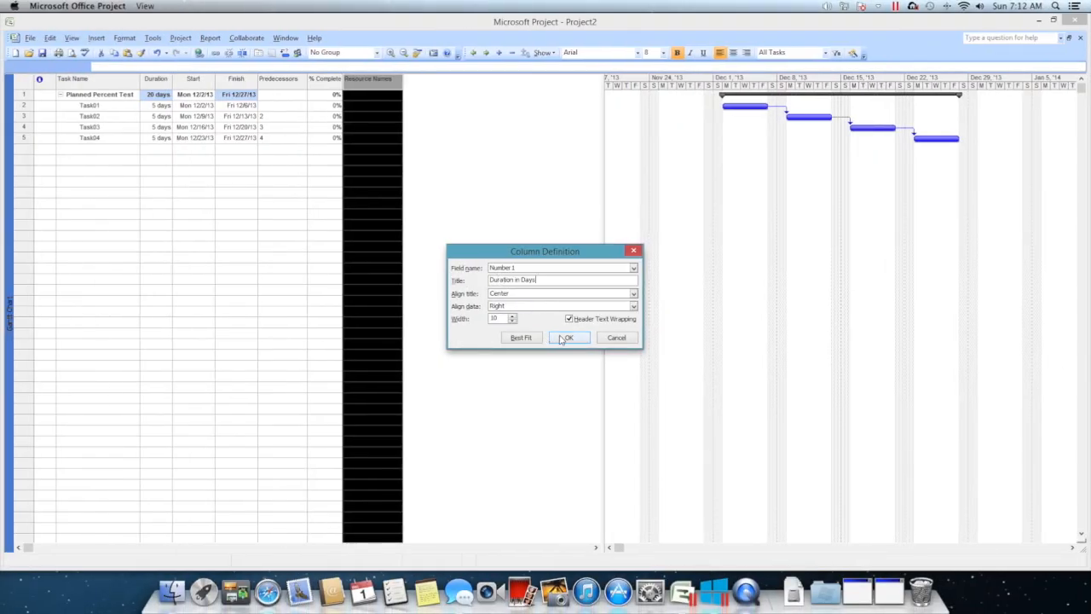
left_click(567, 338)
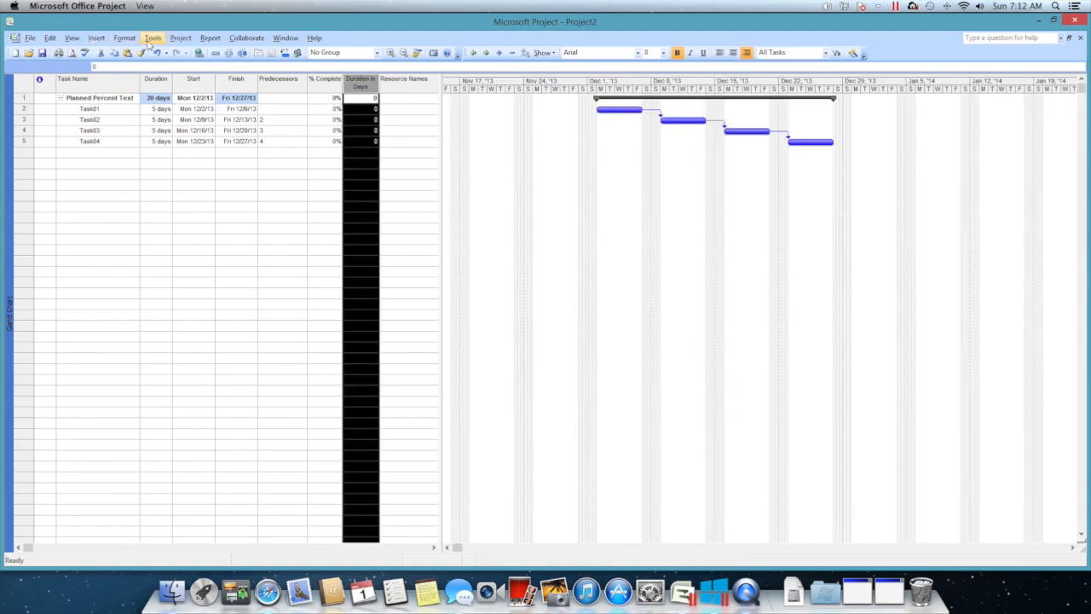
In Customize Fields, switch Number1 to a formula-calculated field, accepting the data warning
left_click(153, 38)
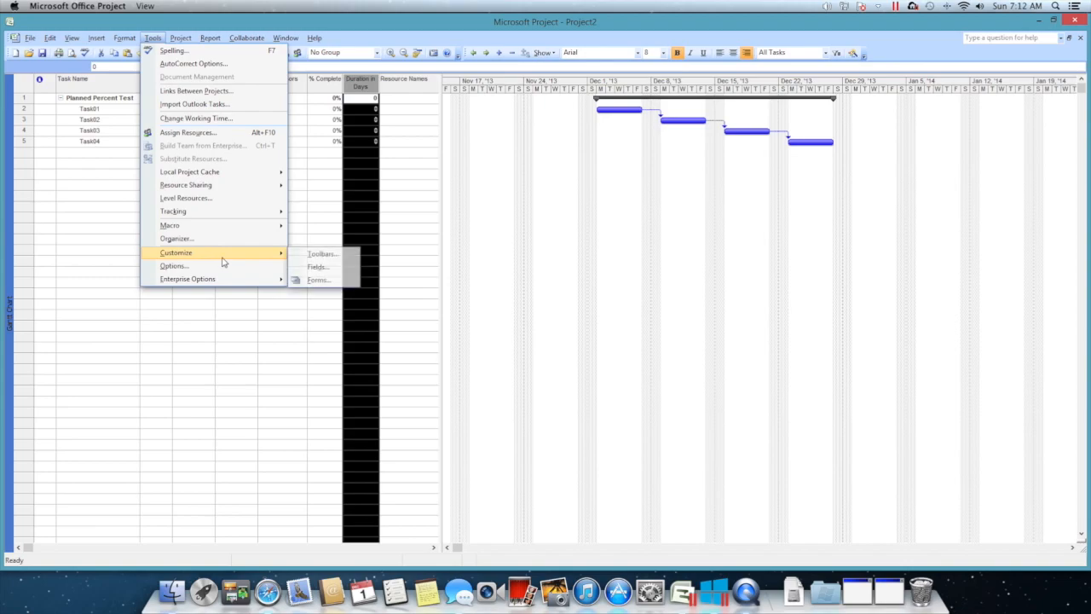
left_click(317, 266)
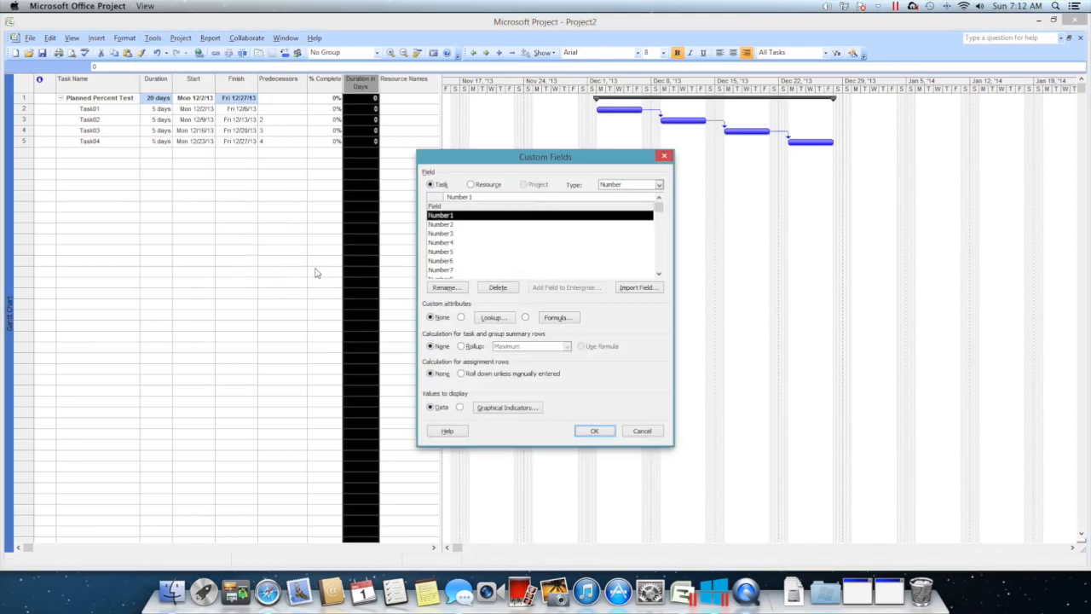
mouse_move(464, 225)
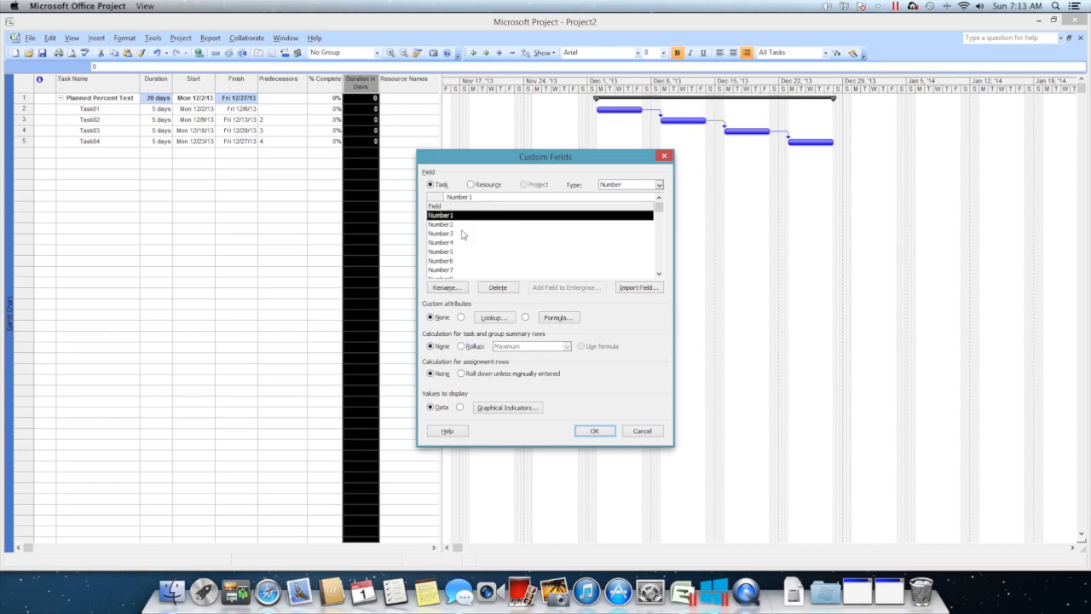
left_click(557, 317)
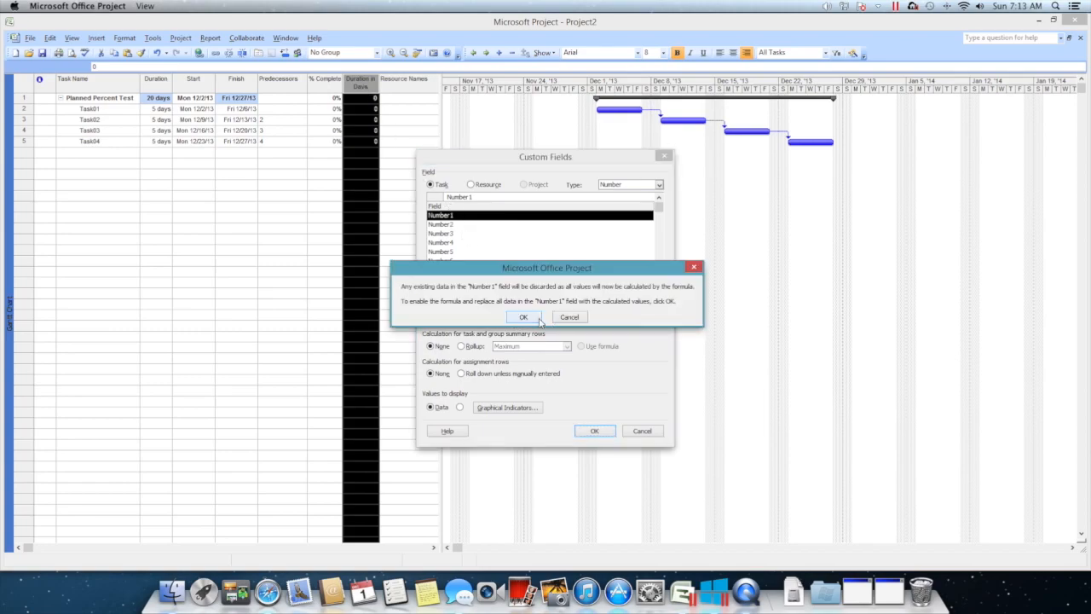
left_click(524, 317)
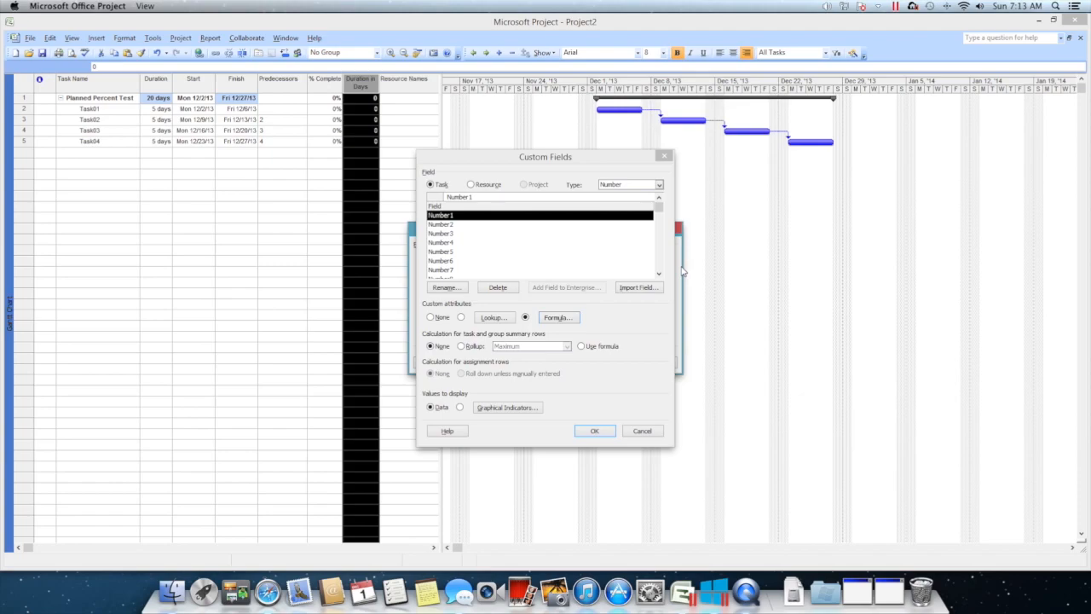
Enter the formula Val(ProjDurConv(Duration, pjdays)) for Number1
left_click(557, 317)
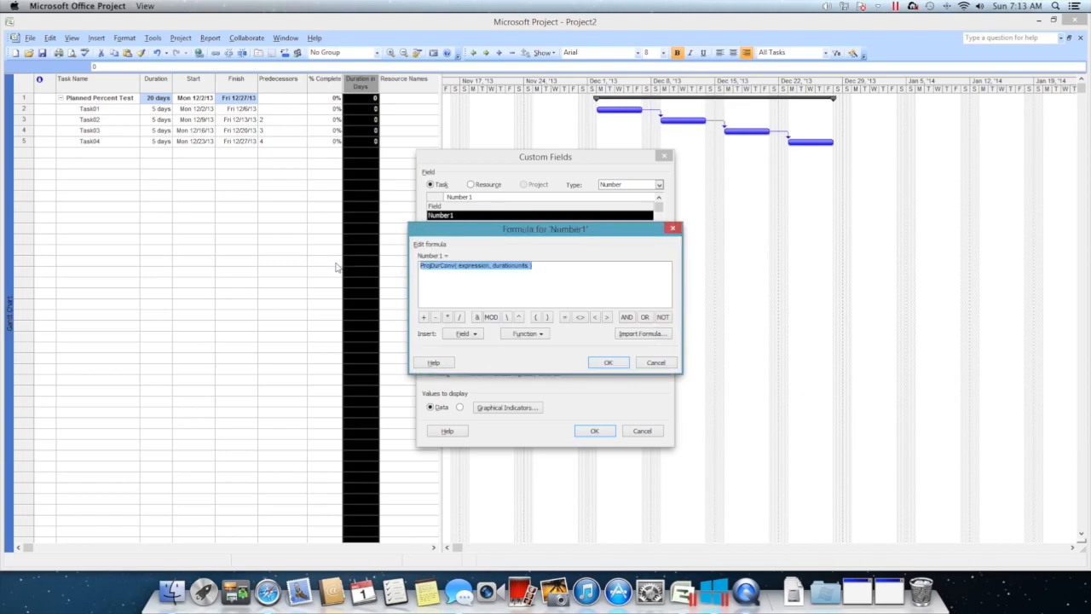
type("Val(ProjDurConv(Duration, pjdays))")
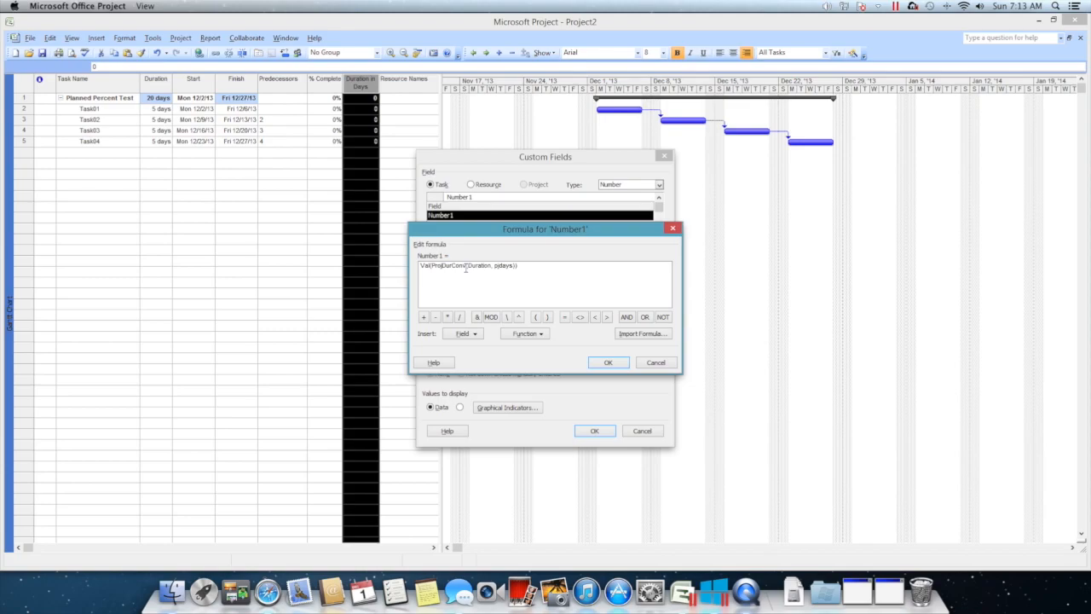
double_click(447, 266)
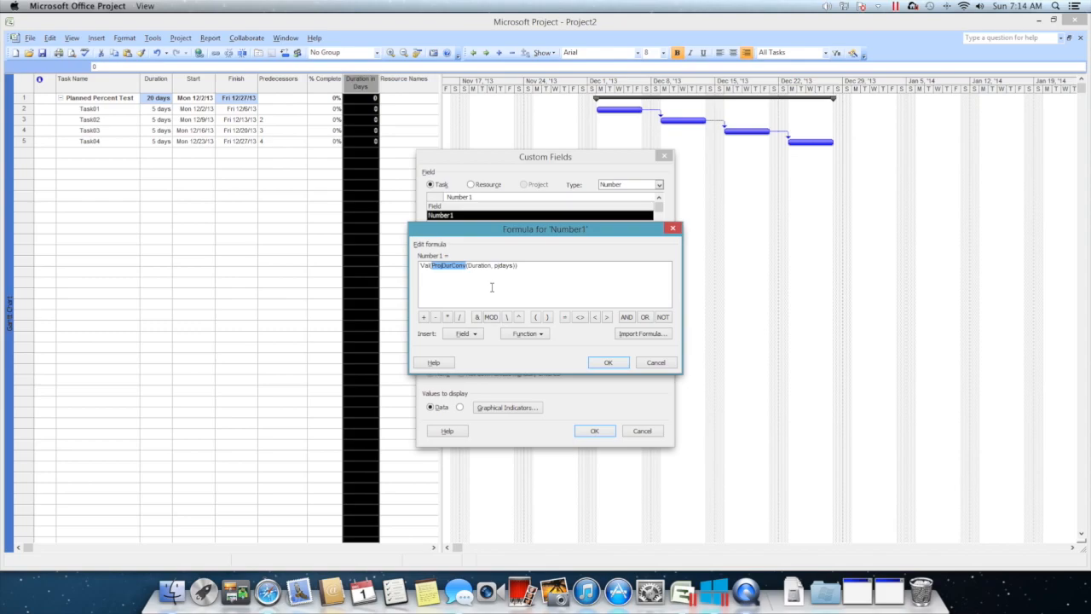
mouse_move(266, 583)
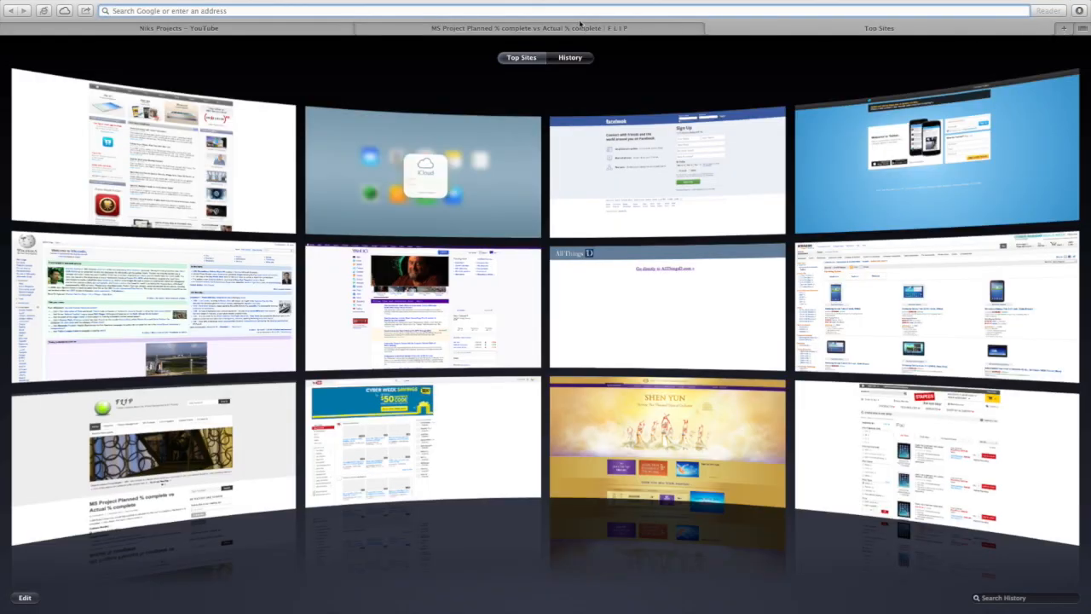
Search 'ms pr' in Safari's address bar to reach the tutorial post
type("ms pr")
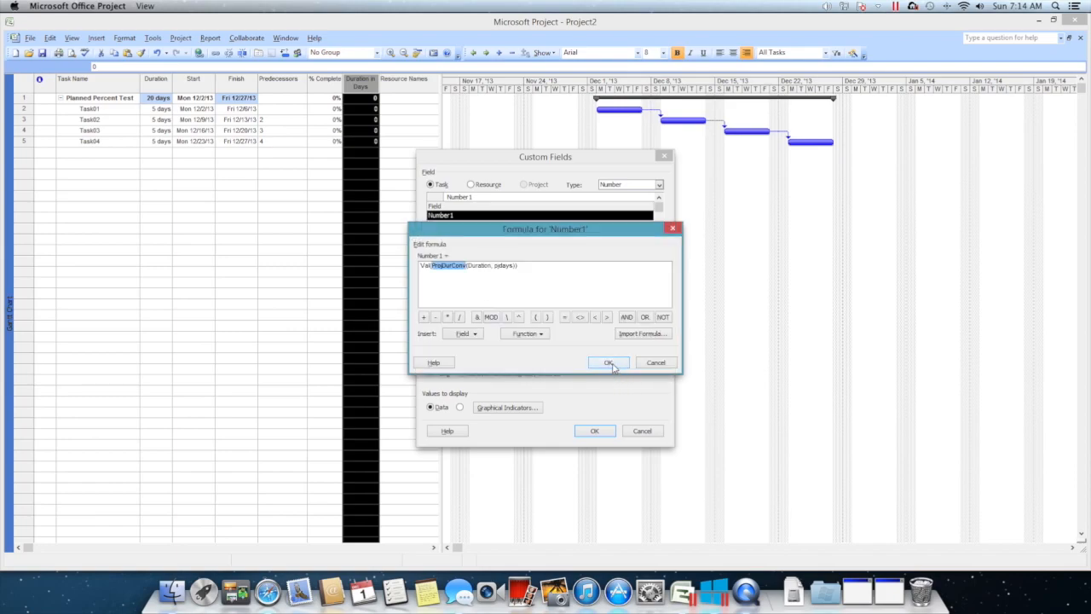
Accept the Duration in Days formula and apply it to summary rows too
left_click(609, 361)
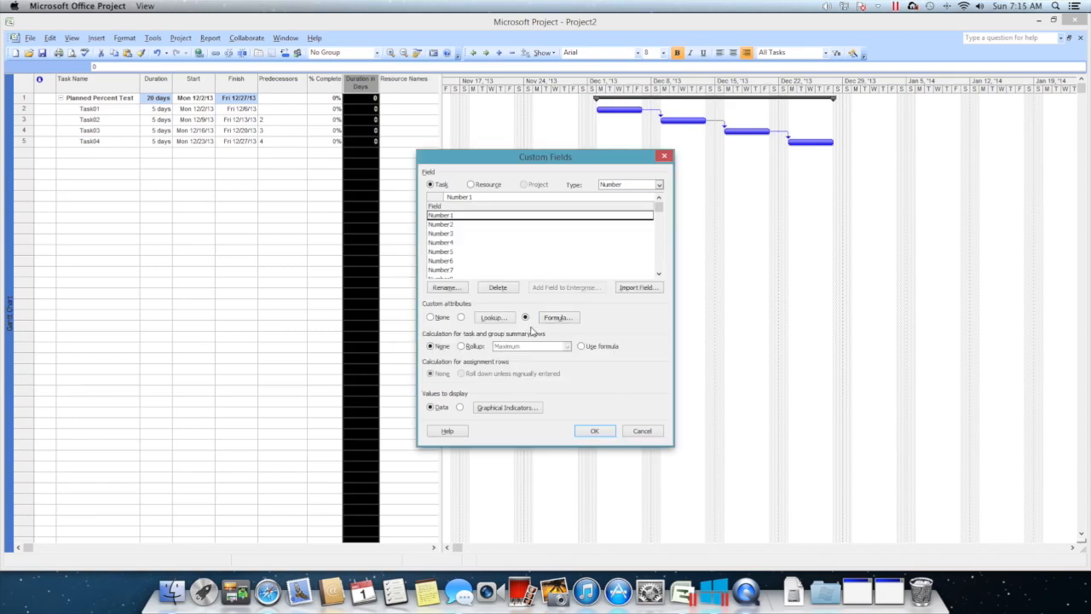
left_click(580, 346)
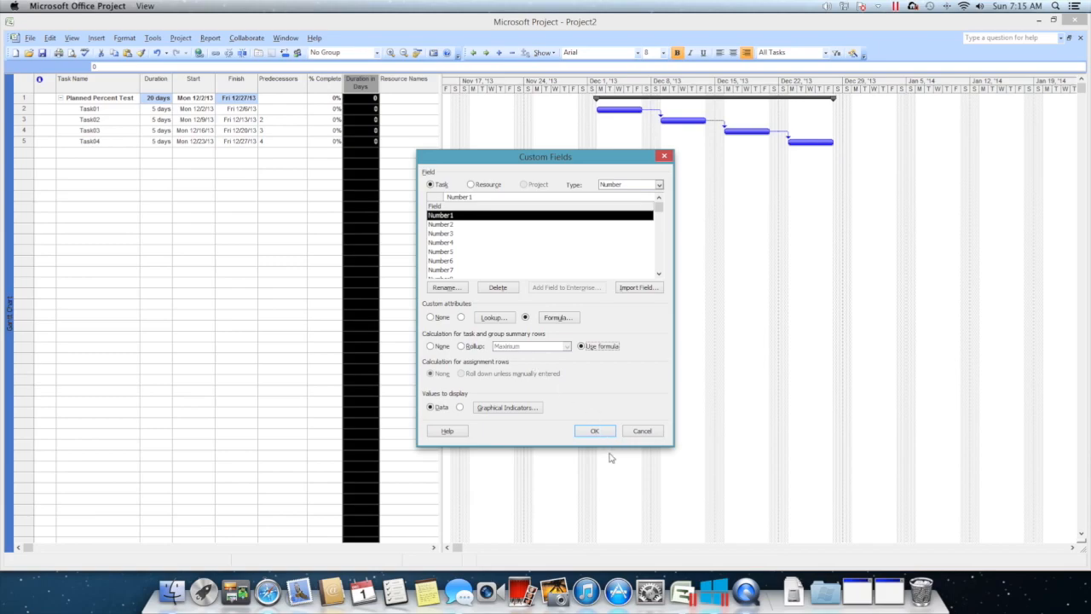
left_click(593, 430)
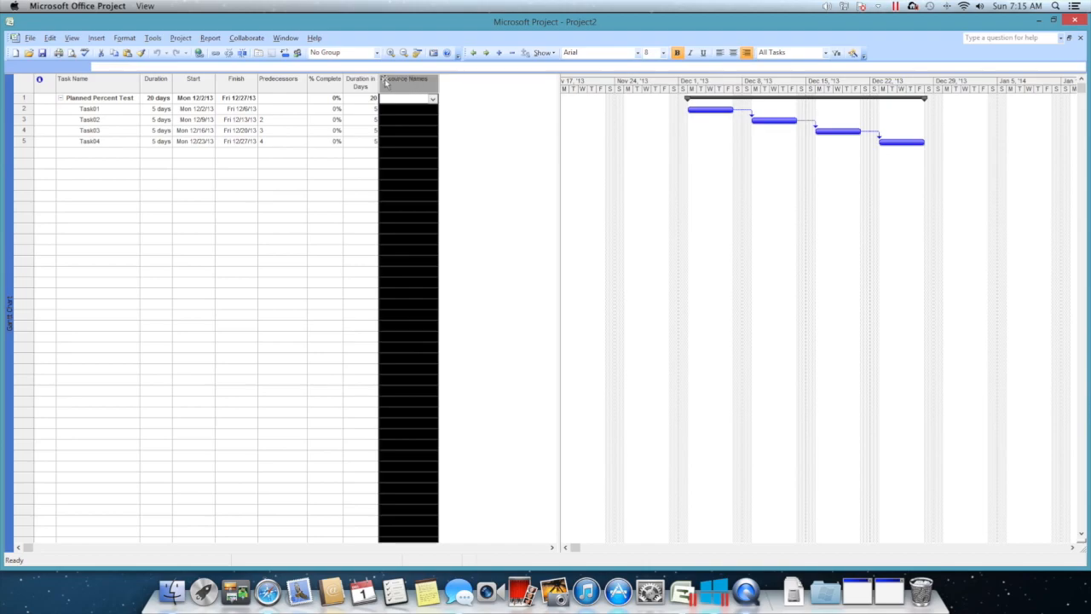
Begin inserting a new column based on Number2 for the tutorial's Elapsed Days step
left_click(96, 37)
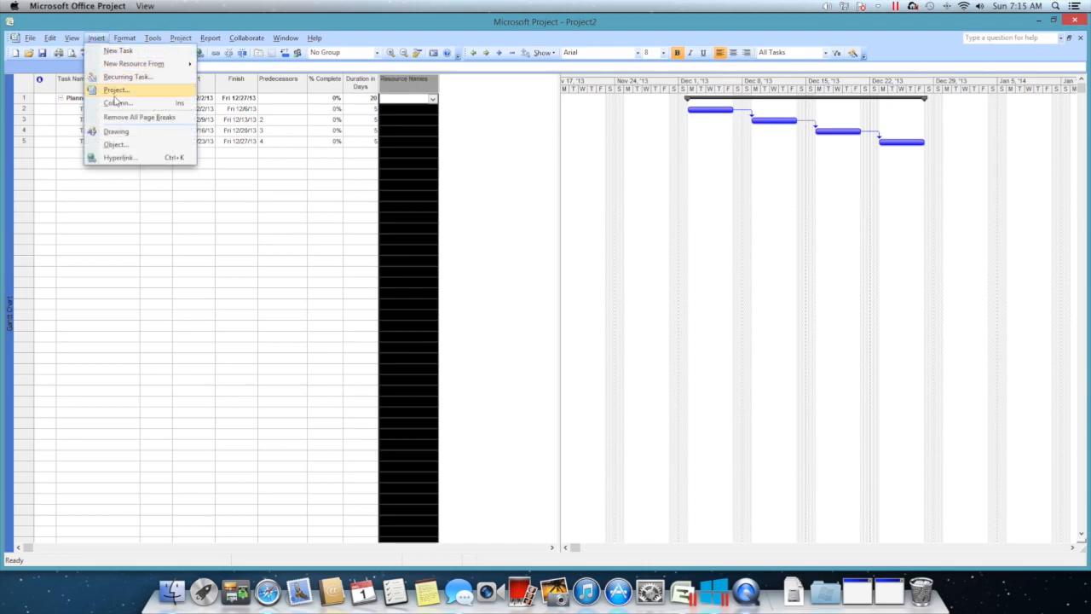
left_click(116, 104)
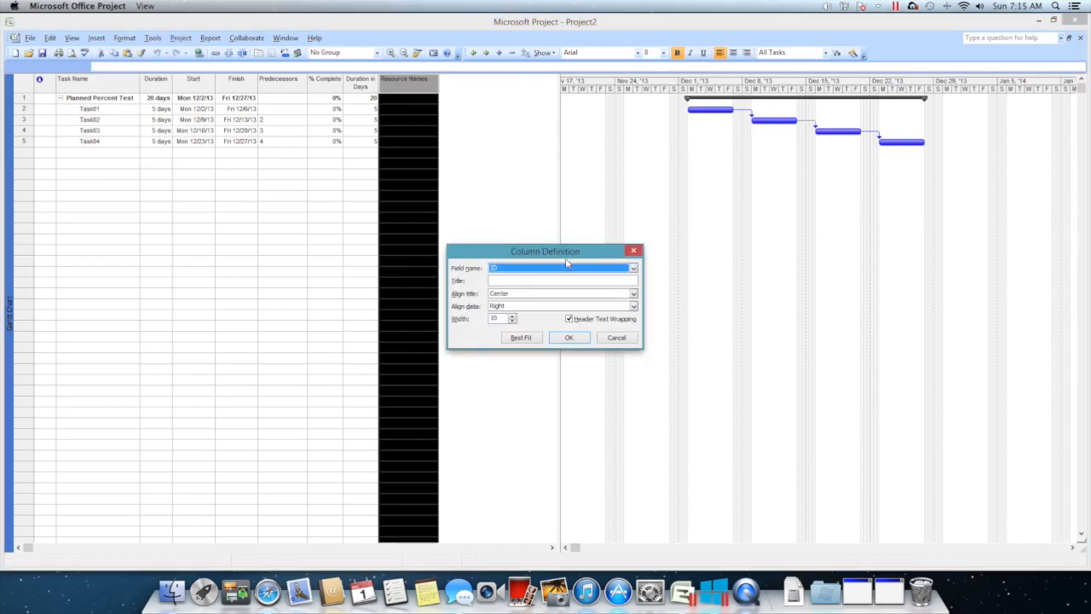
left_click(633, 268)
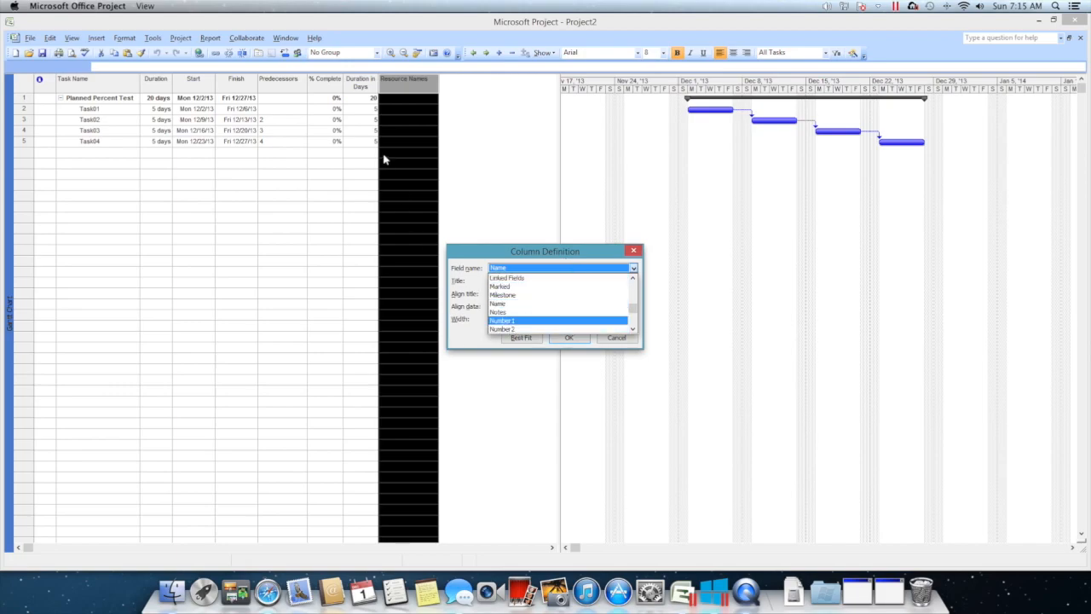
left_click(501, 329)
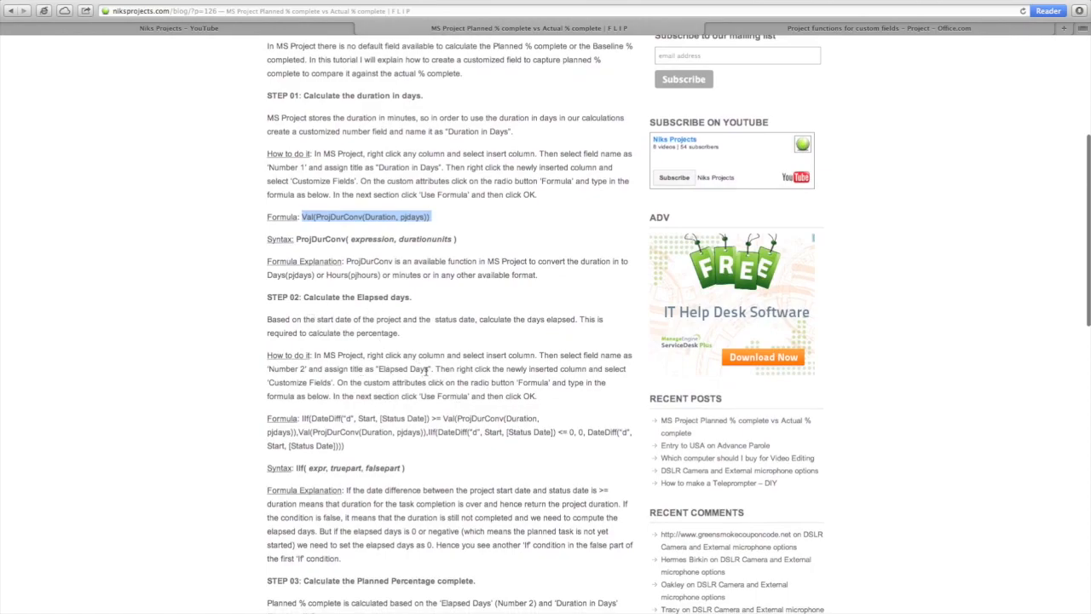
double_click(402, 368)
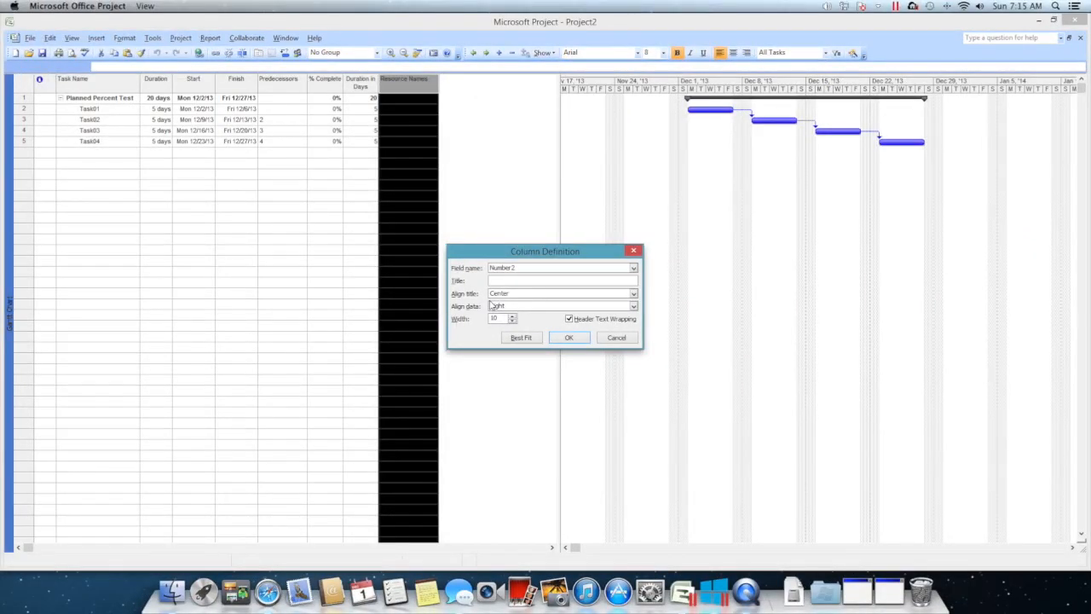
Insert the column titled 'Elapsed Days' and switch Number2 to a formula-calculated field
type("Elapsed Days")
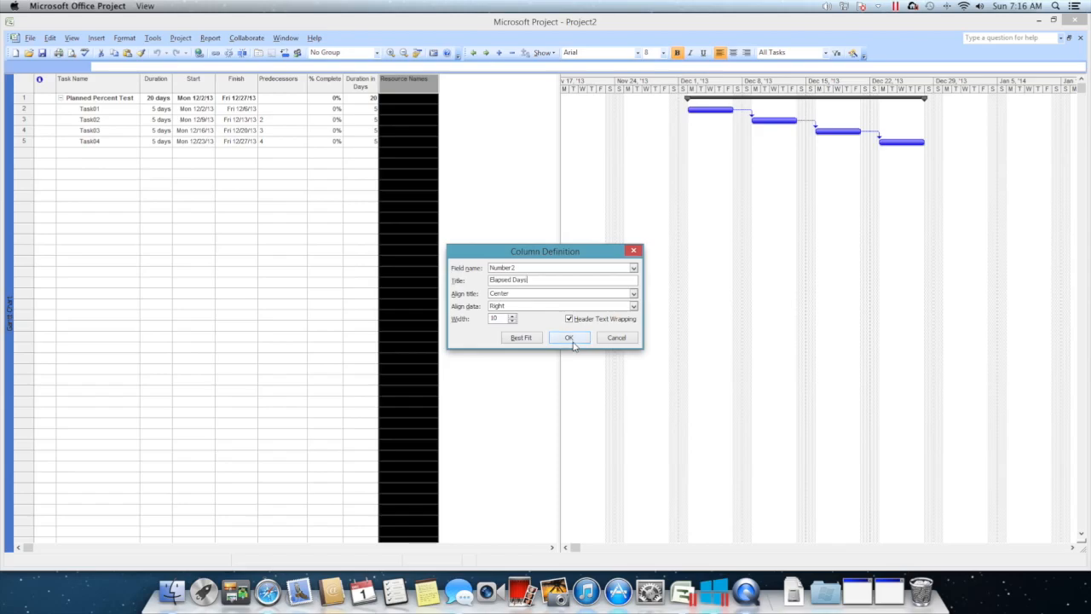
left_click(570, 337)
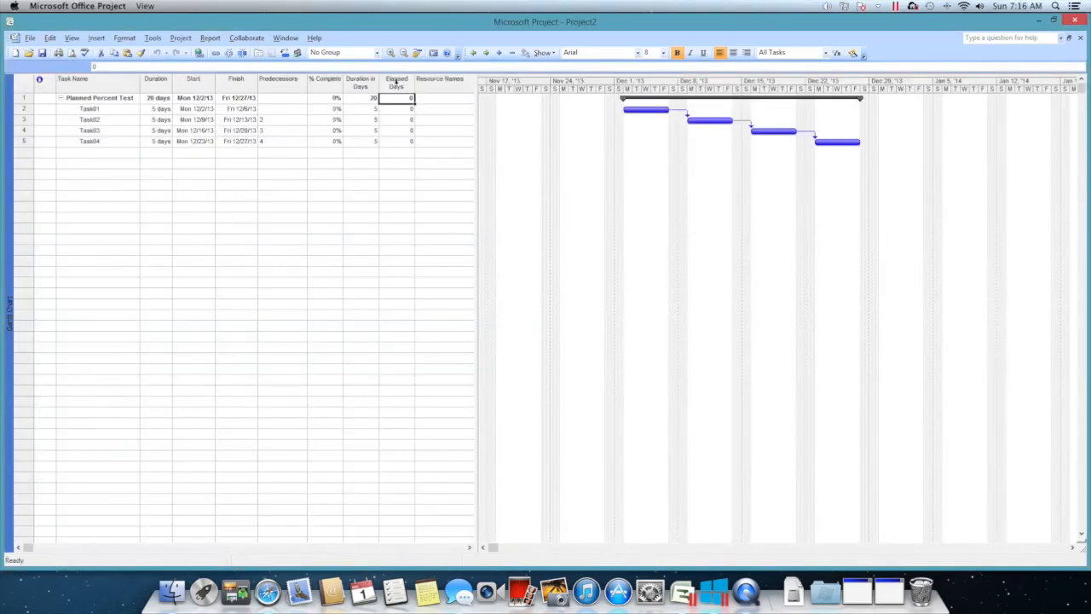
left_click(154, 38)
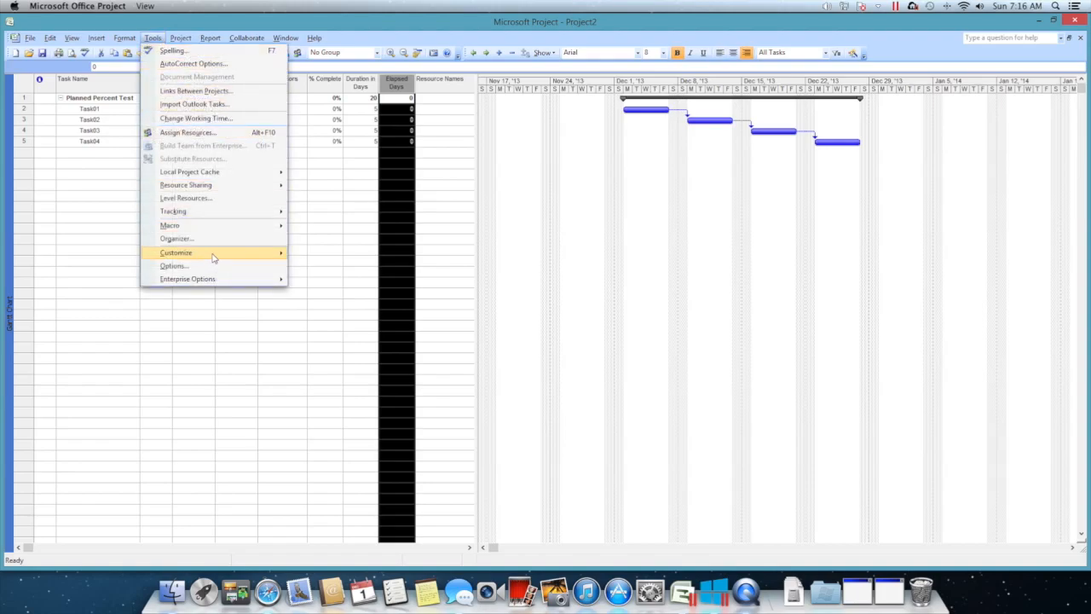
left_click(175, 253)
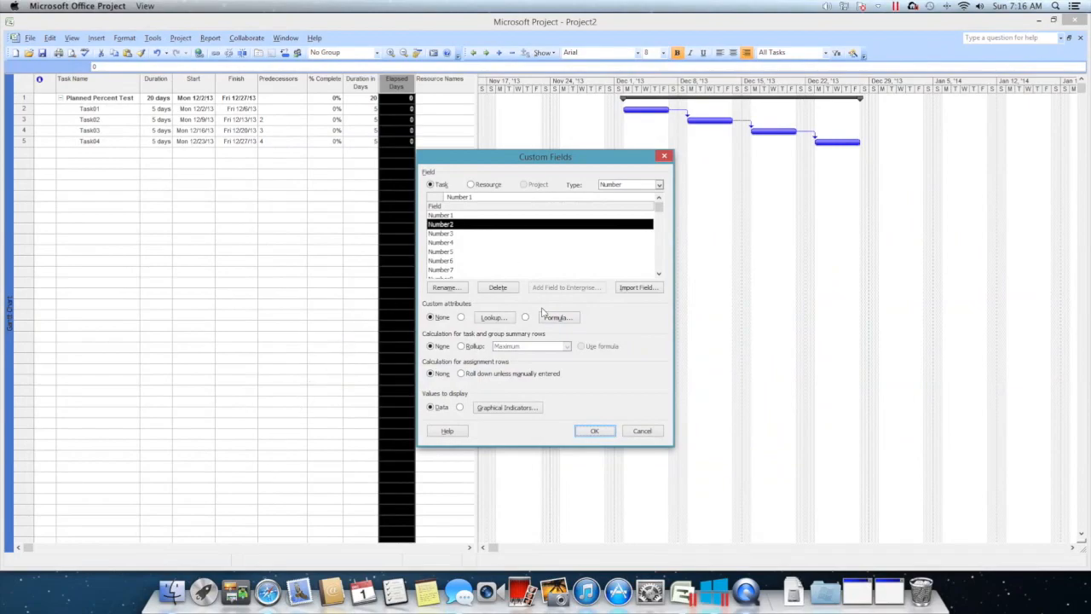
left_click(525, 317)
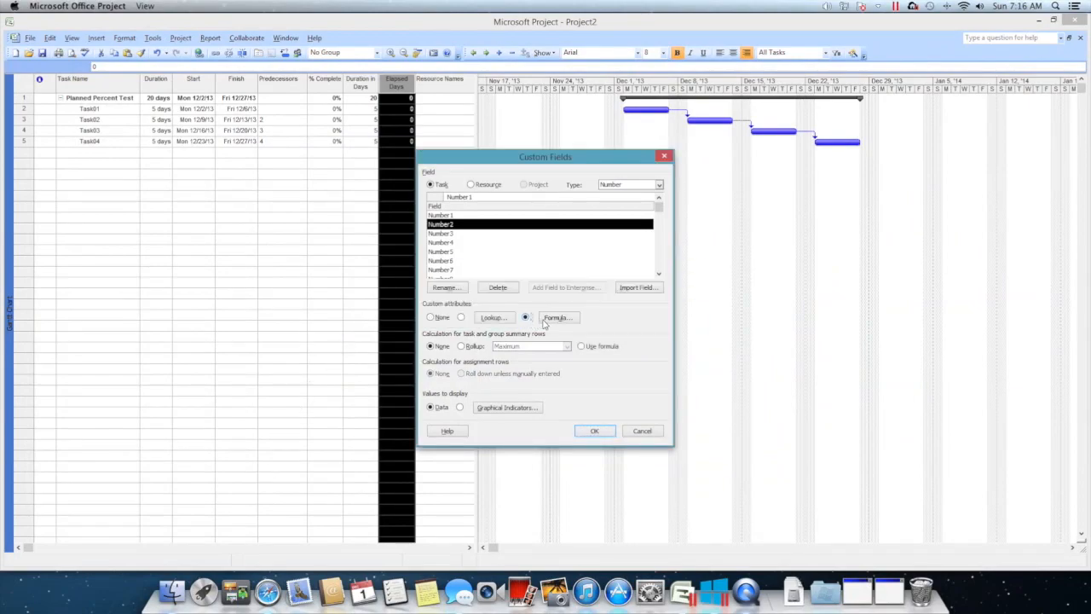
left_click(556, 317)
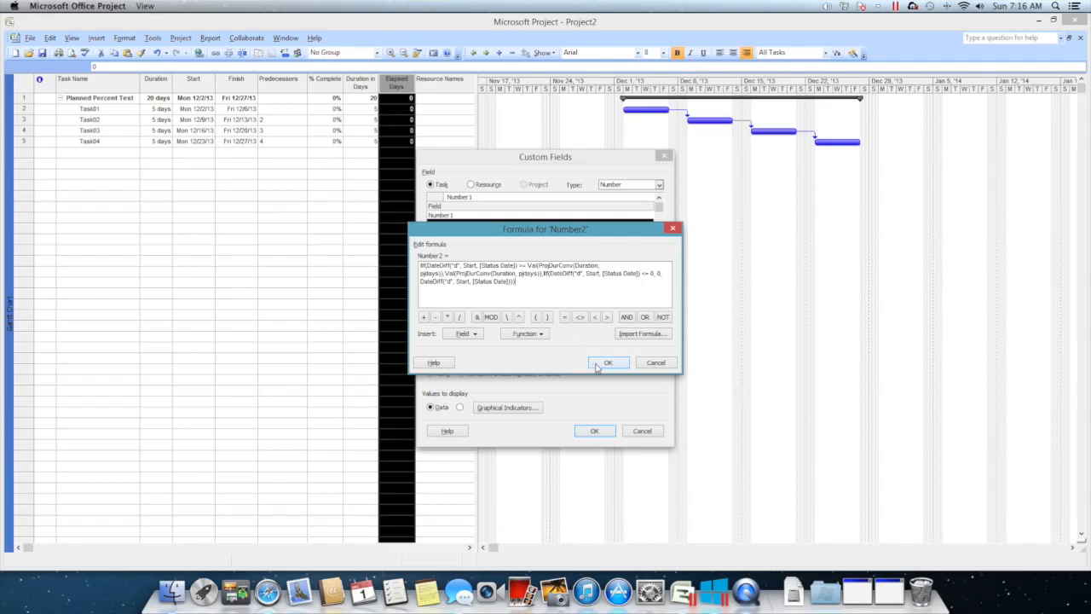
Fix the syntax errors in the elapsed-days date-difference formula until it is accepted
left_click(609, 361)
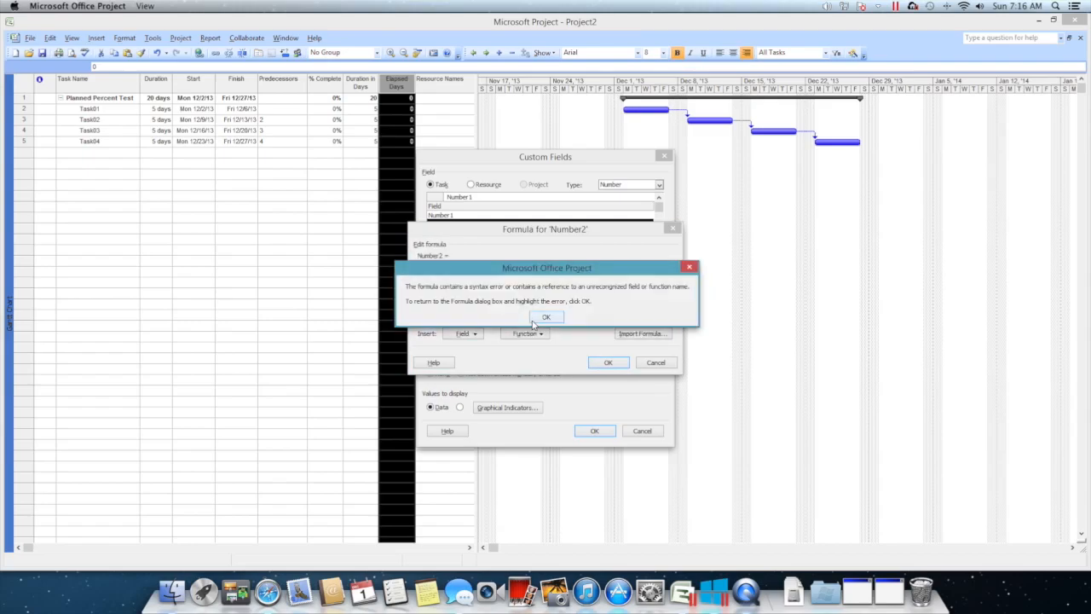
left_click(546, 317)
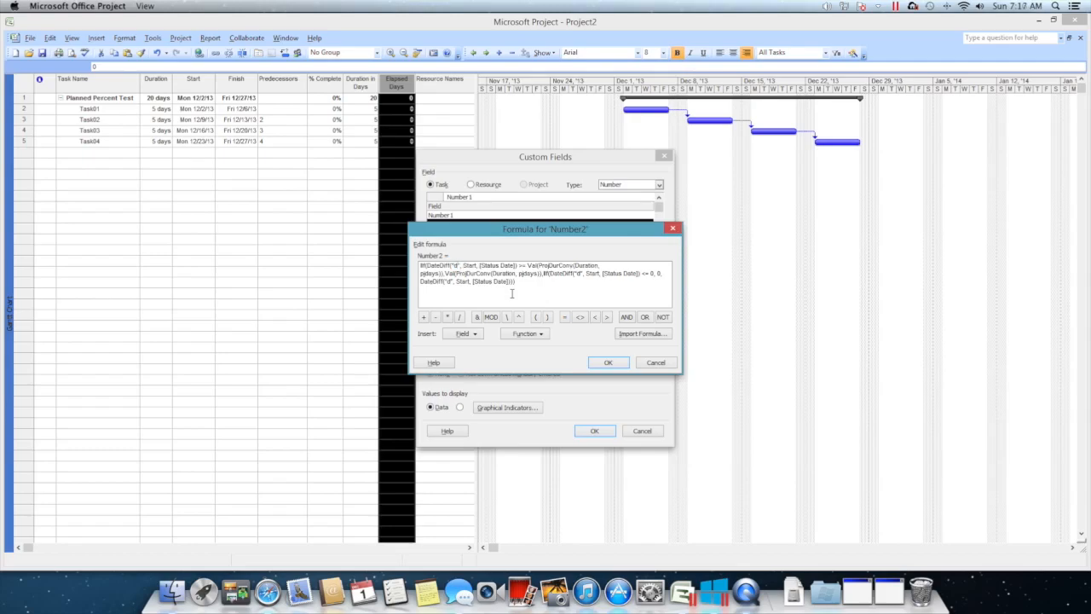
left_click(607, 362)
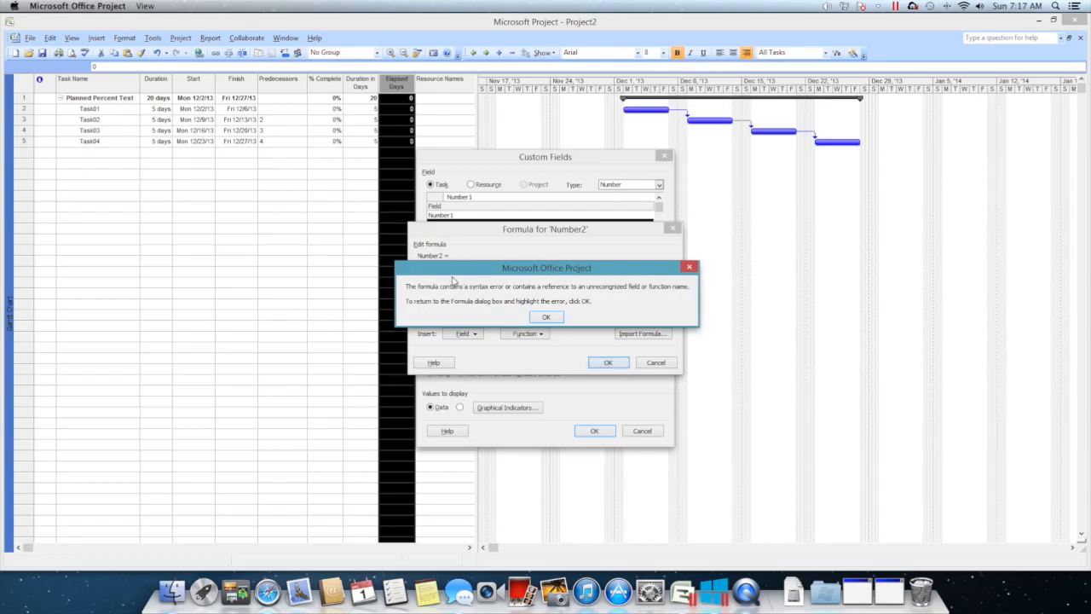
left_click(546, 316)
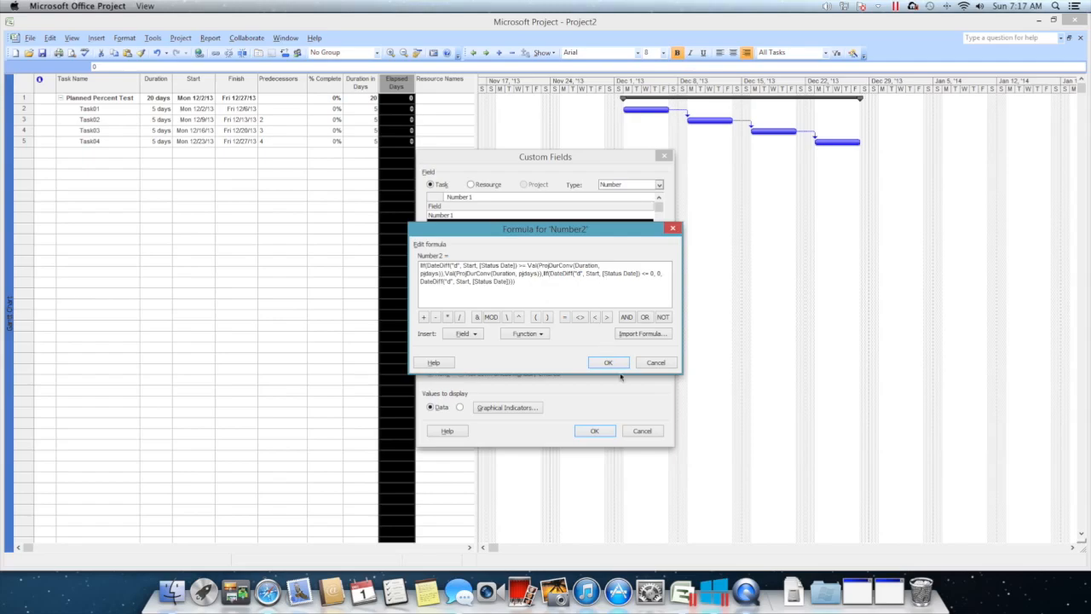
left_click(607, 361)
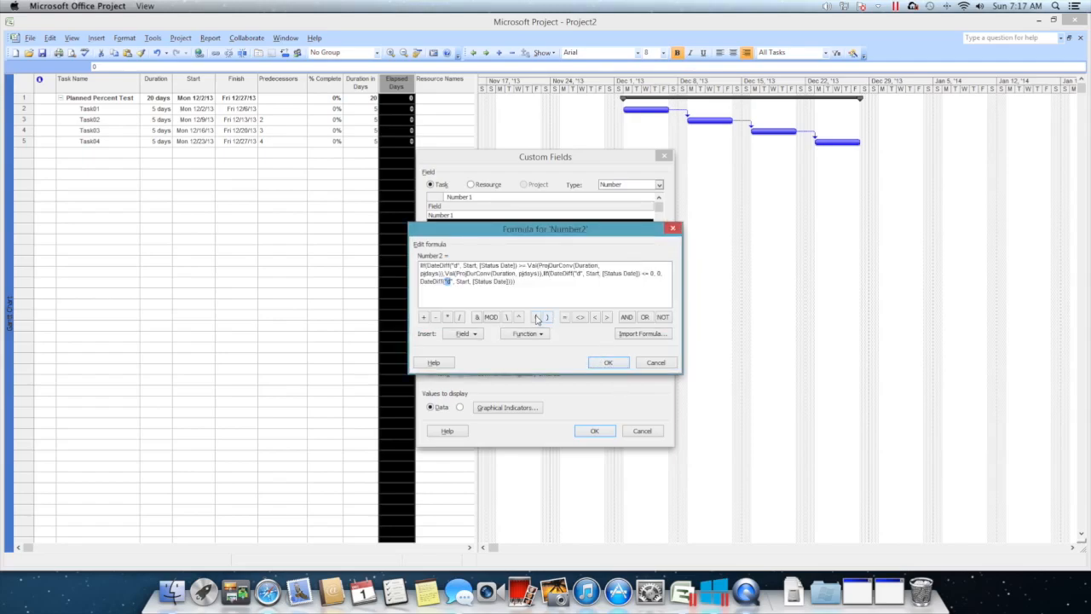
left_click(535, 315)
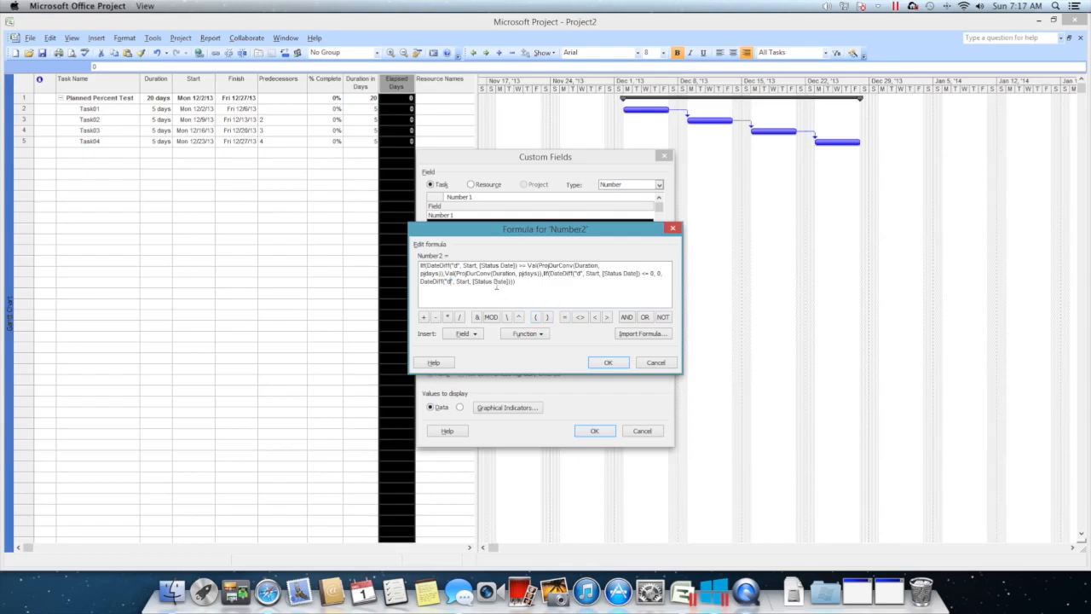
left_click(607, 362)
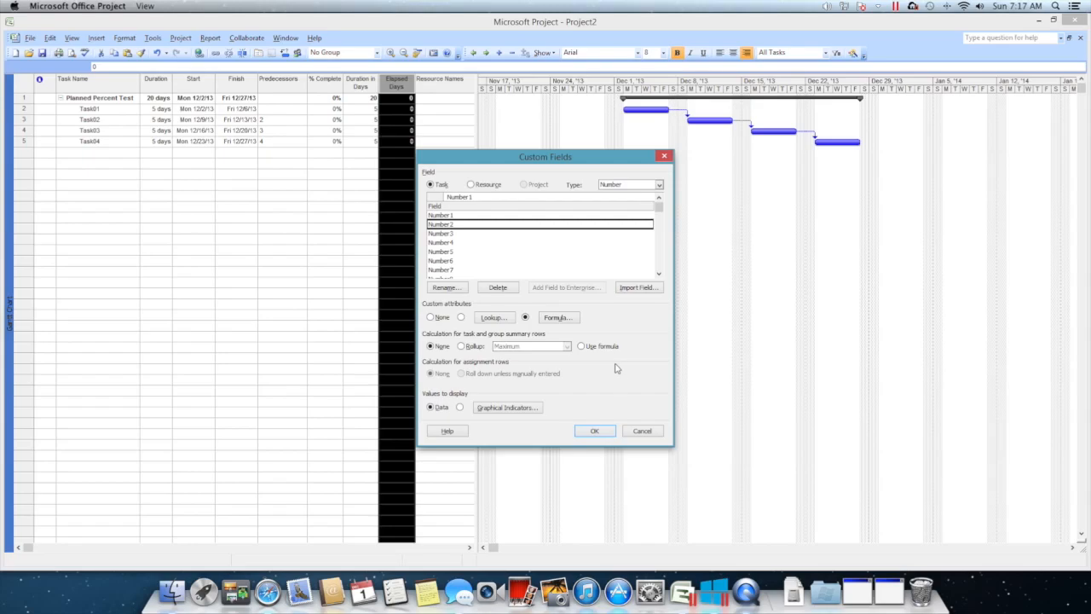
Apply the Elapsed Days formula to summary rows and confirm the field settings
left_click(580, 346)
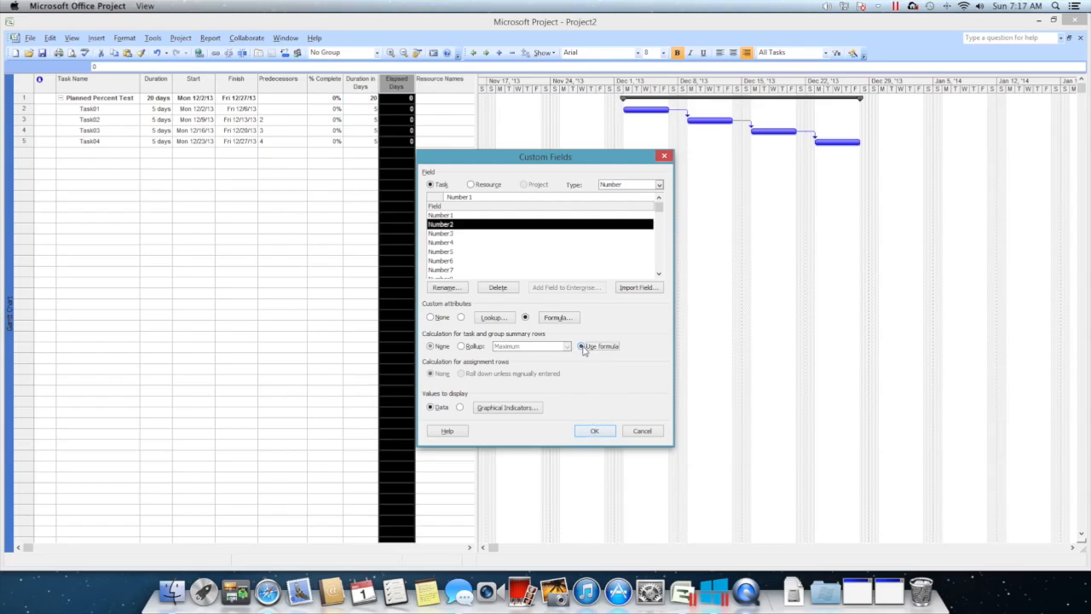
left_click(593, 430)
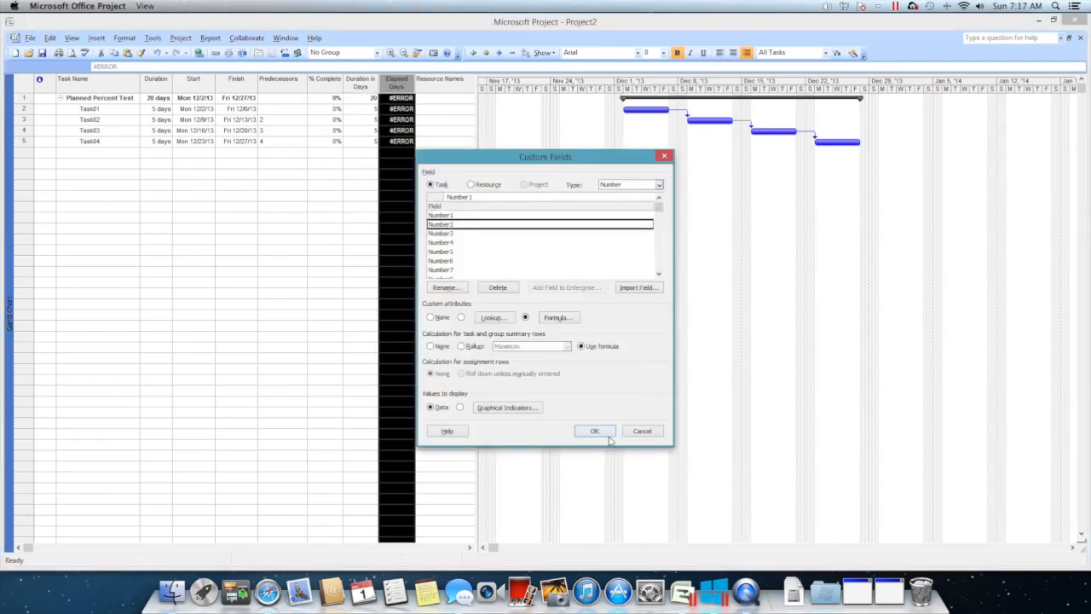
left_click(594, 430)
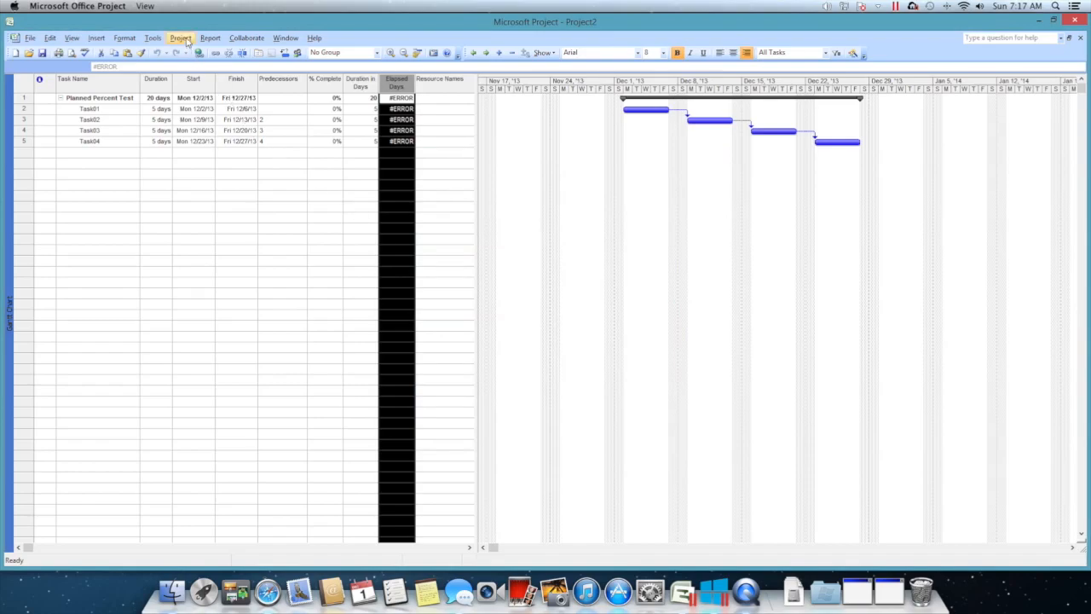
Set the project Status Date so Elapsed Days shows numbers instead of #ERROR
left_click(180, 38)
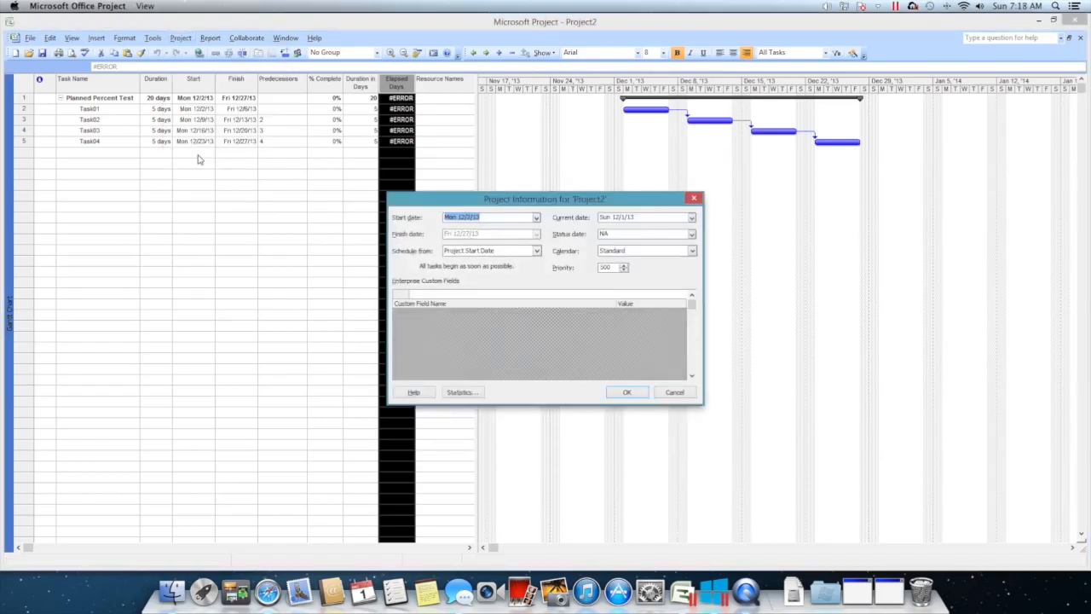
left_click(692, 233)
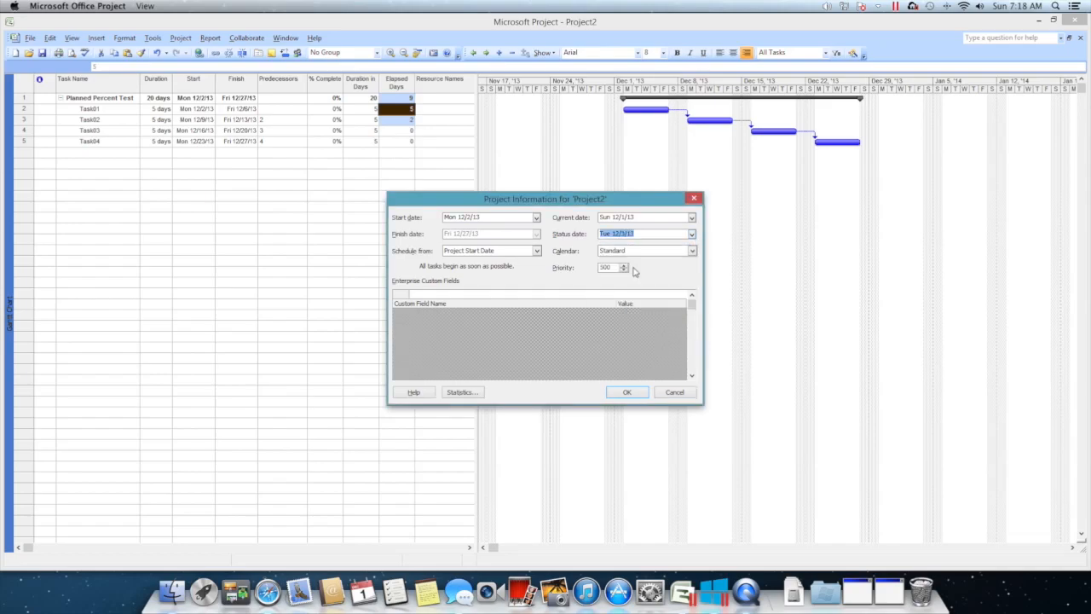
left_click(627, 392)
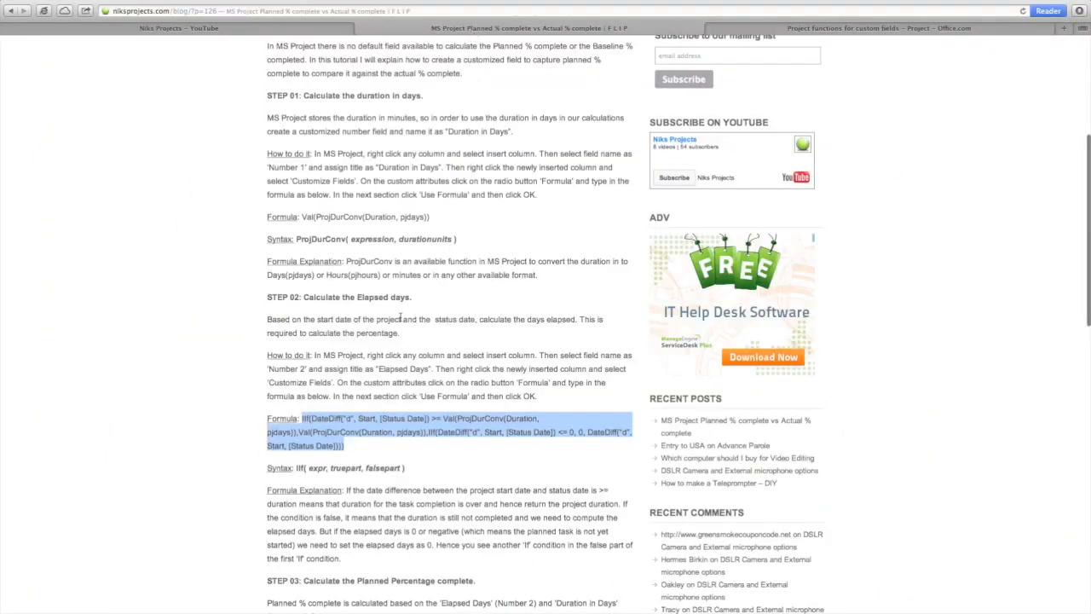
Scroll the tutorial to Step 03, Planned Percentage complete, and select its text
scroll("down", 3)
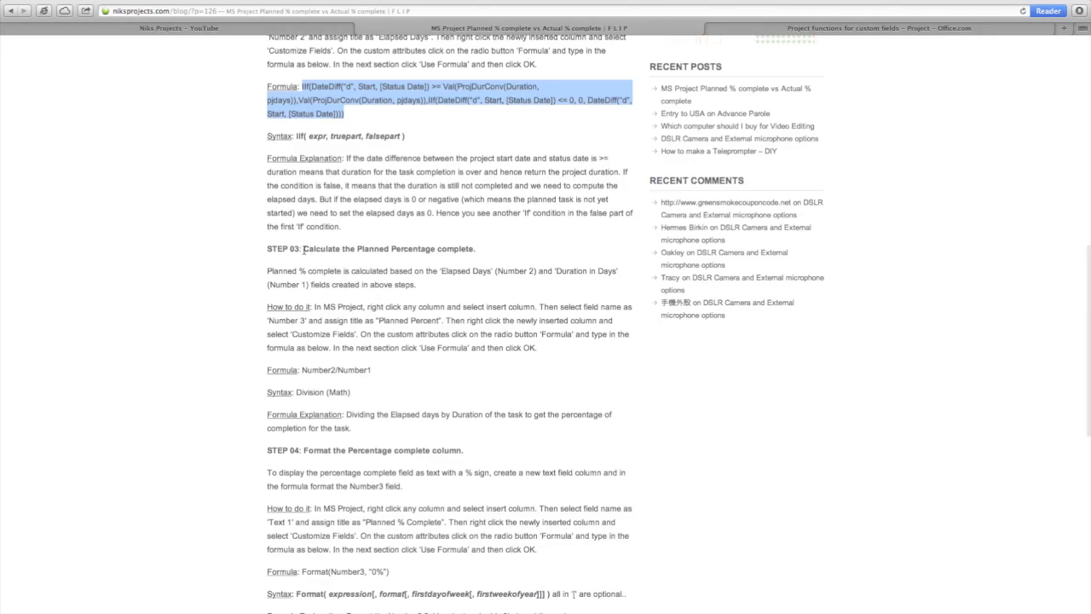
mouse_move(405, 330)
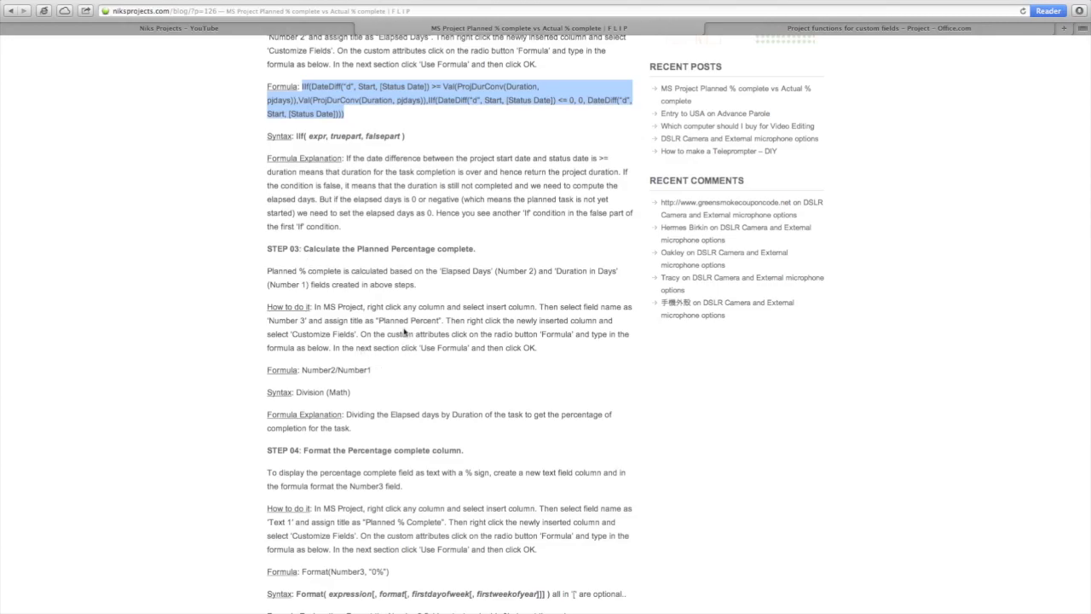
double_click(409, 320)
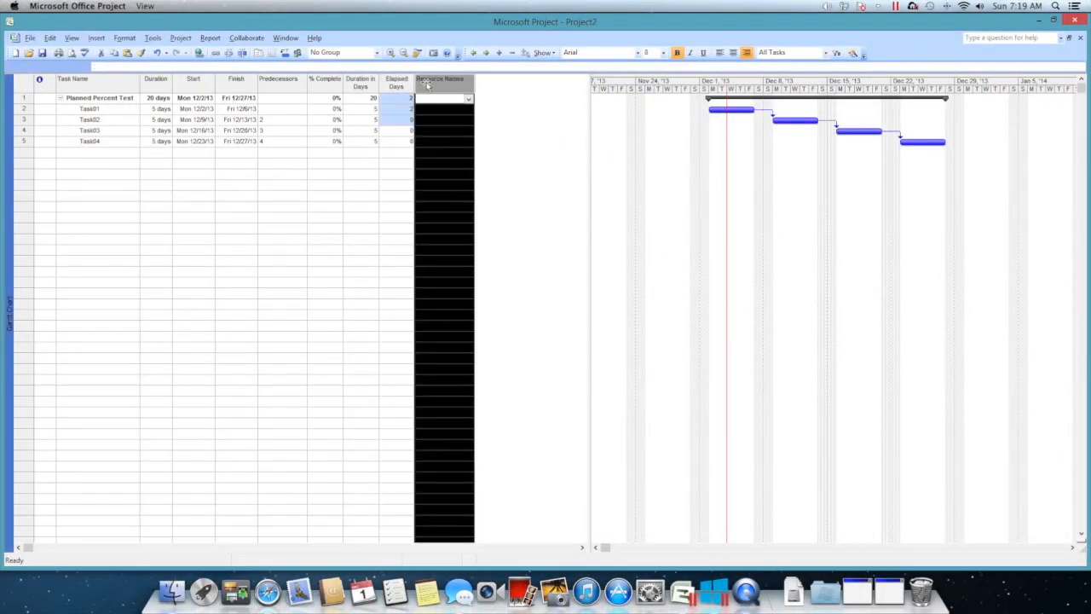
Insert a Number3-based column titled Planned Percent beside Elapsed Days
left_click(96, 37)
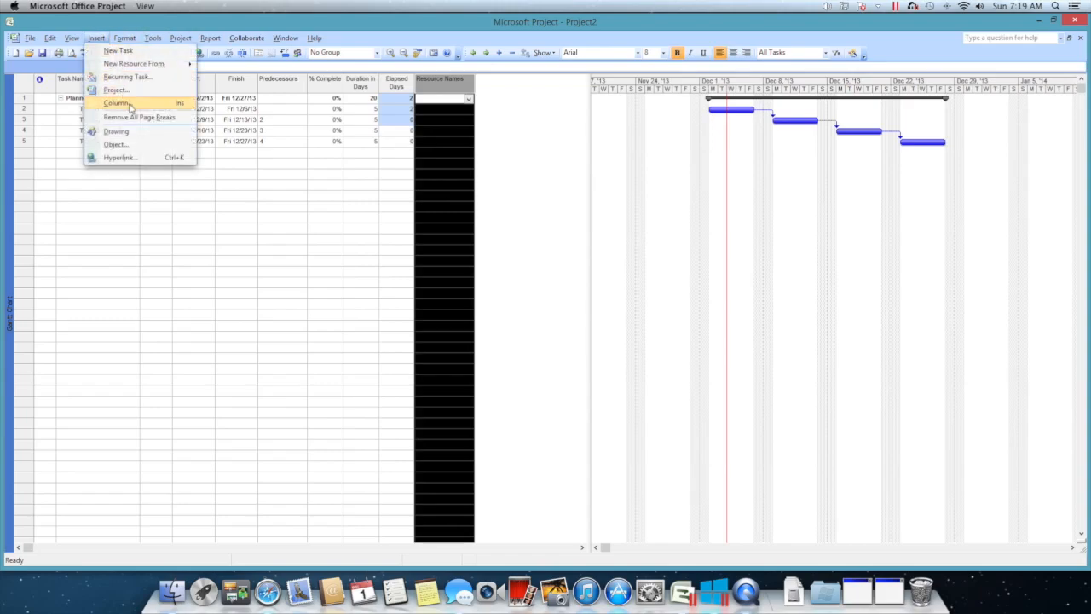
left_click(116, 103)
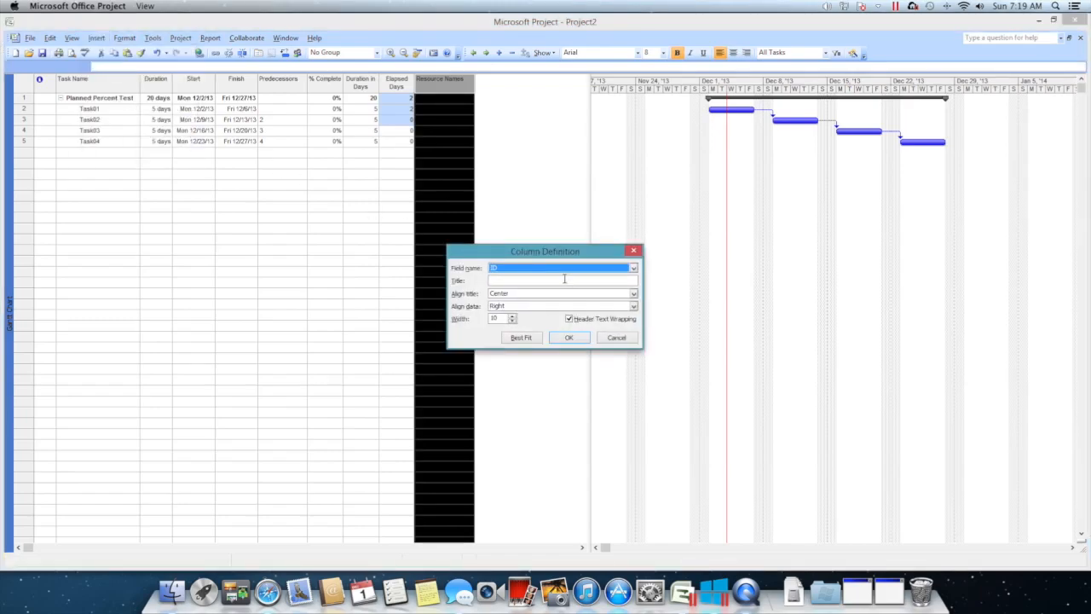
left_click(633, 267)
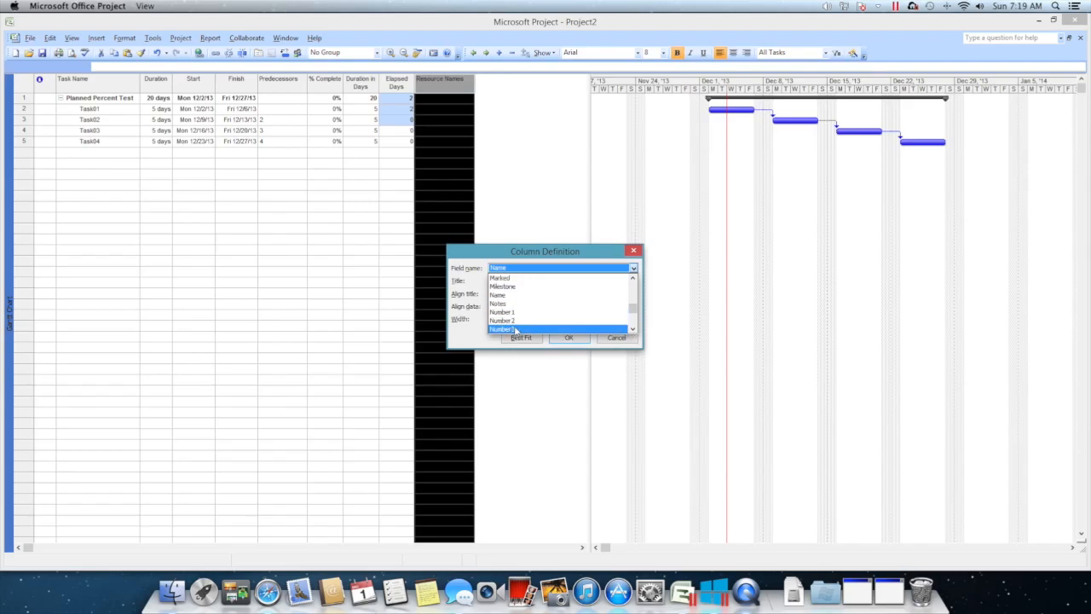
left_click(501, 327)
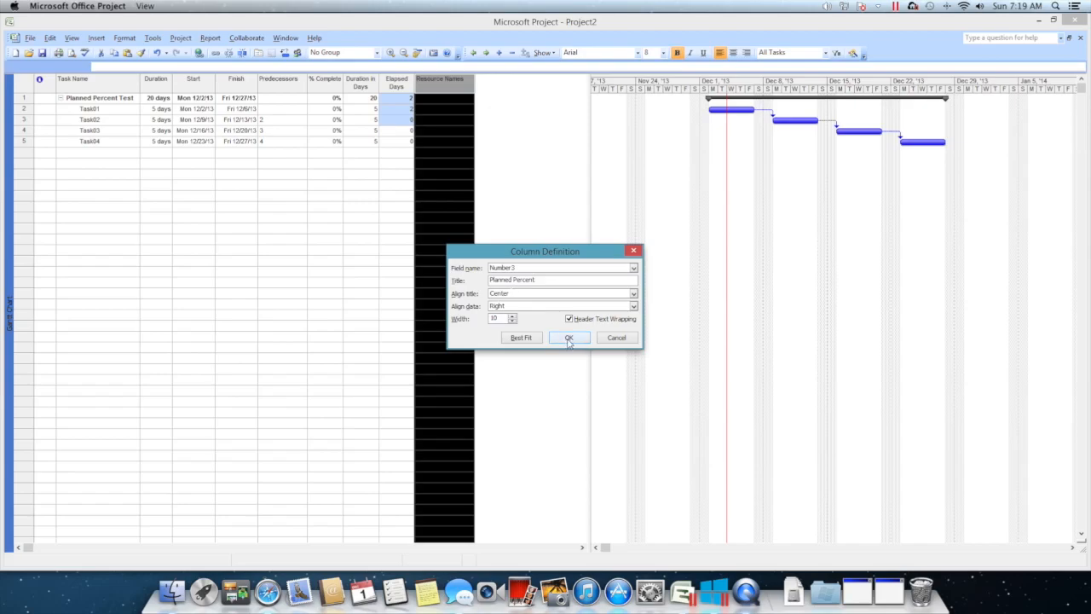
left_click(569, 338)
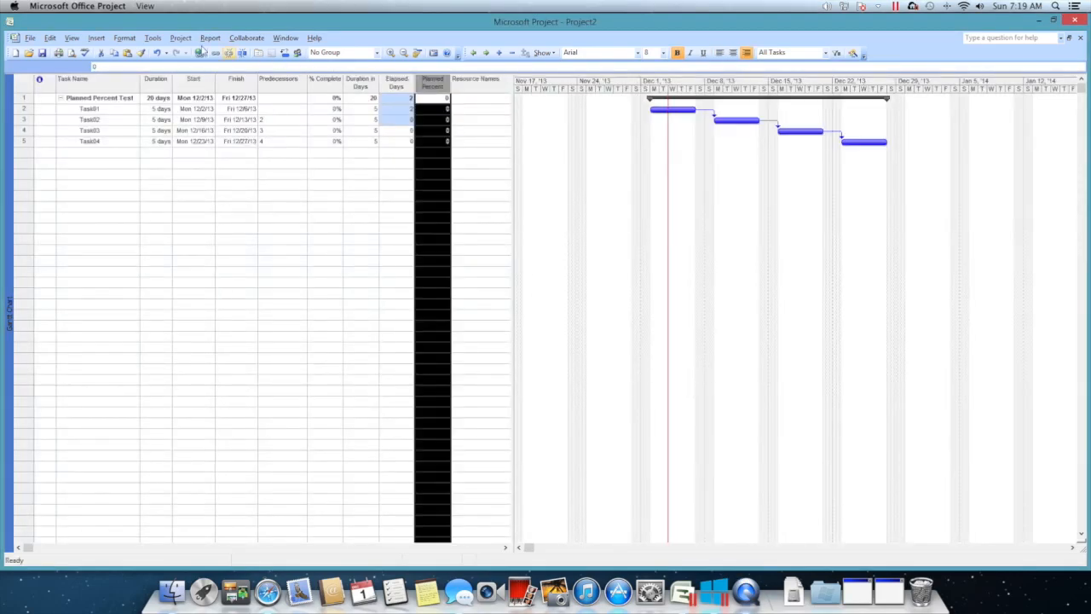
Give Number3 the formula Number2/Number1 and use the formula for summary rows too
left_click(154, 37)
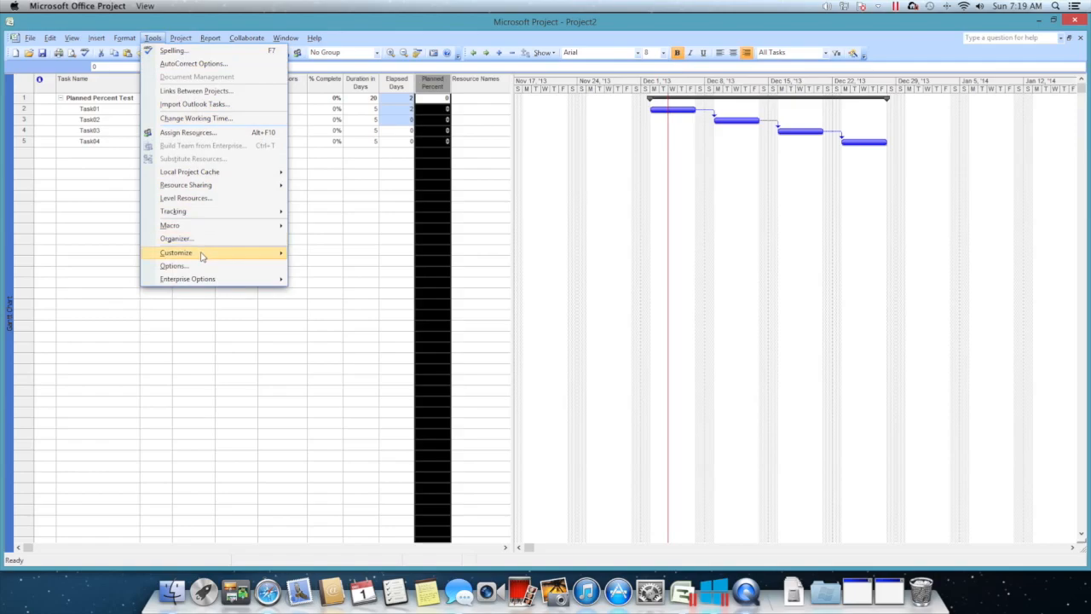
left_click(177, 253)
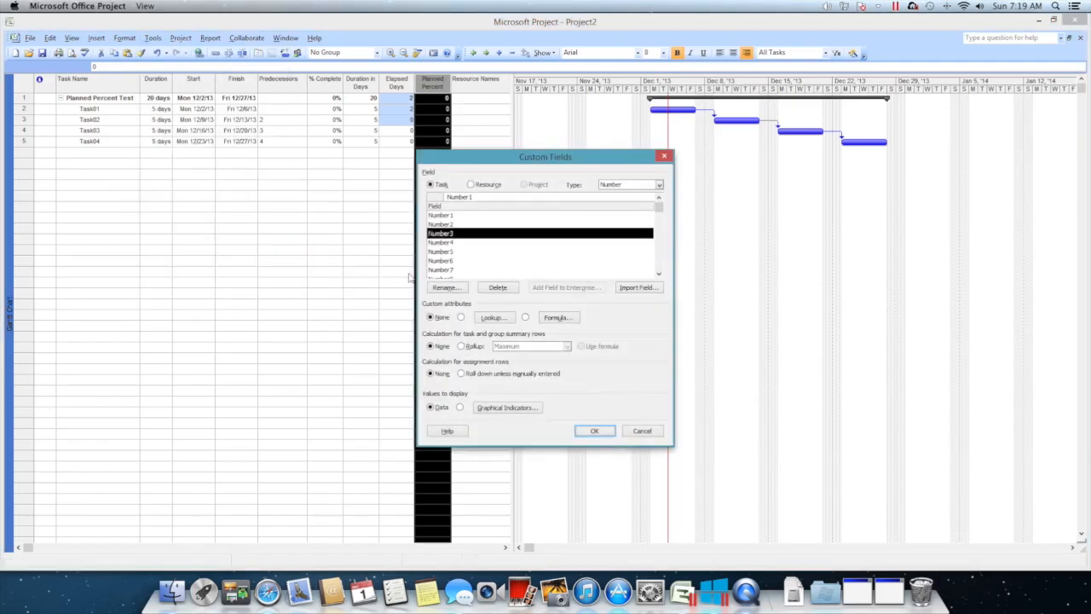
left_click(558, 317)
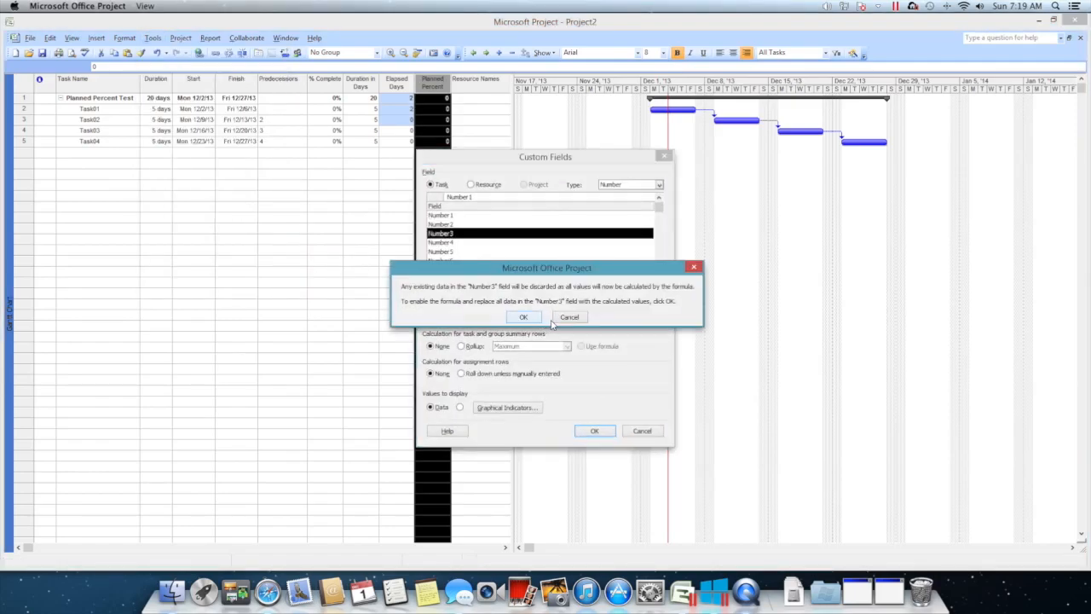
left_click(523, 315)
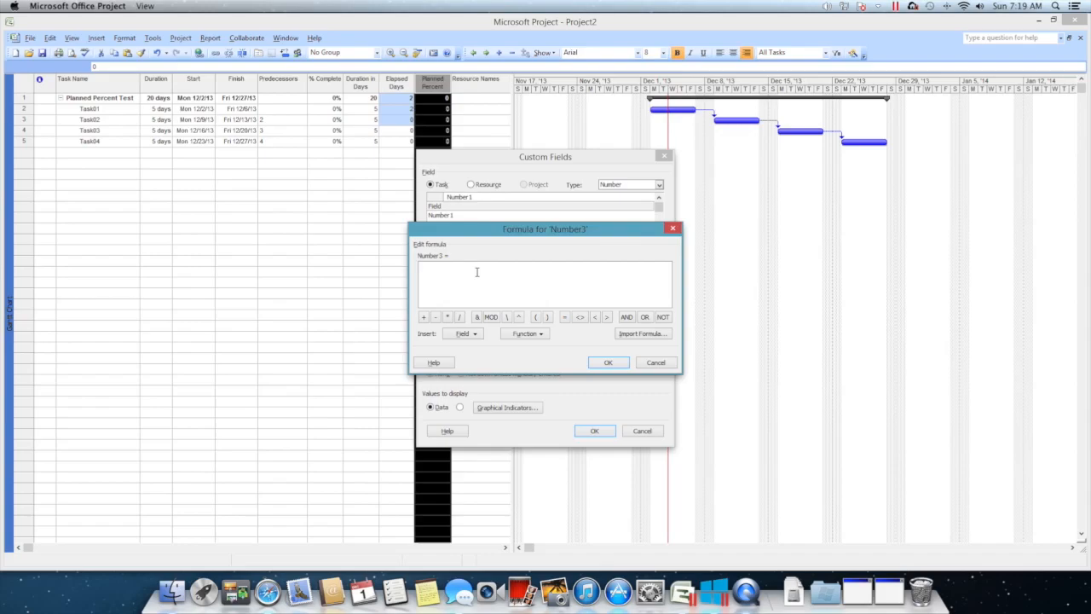
type("Number2/Number1")
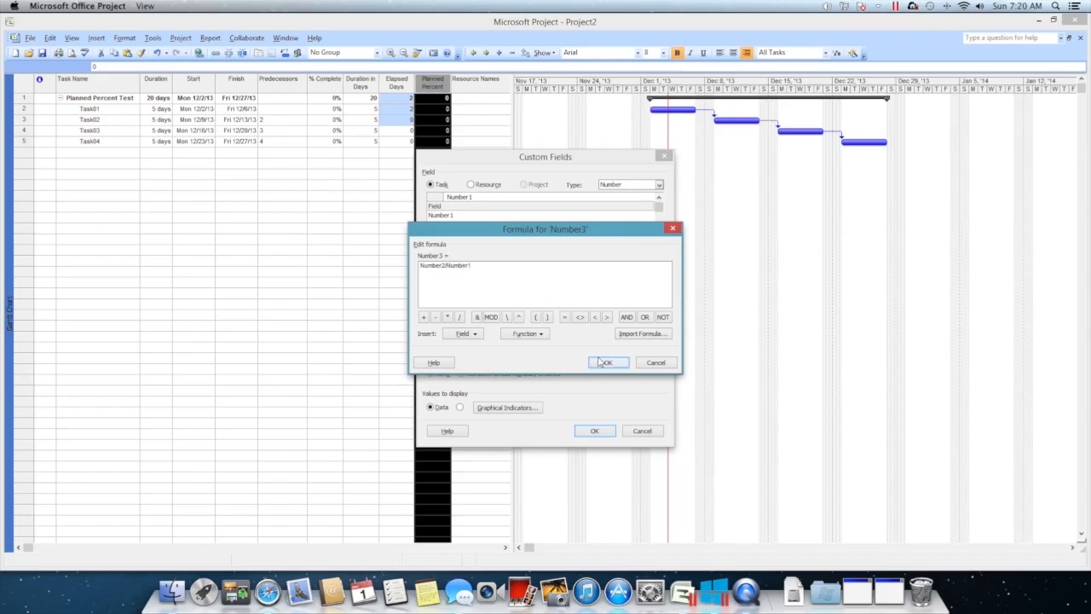
left_click(607, 362)
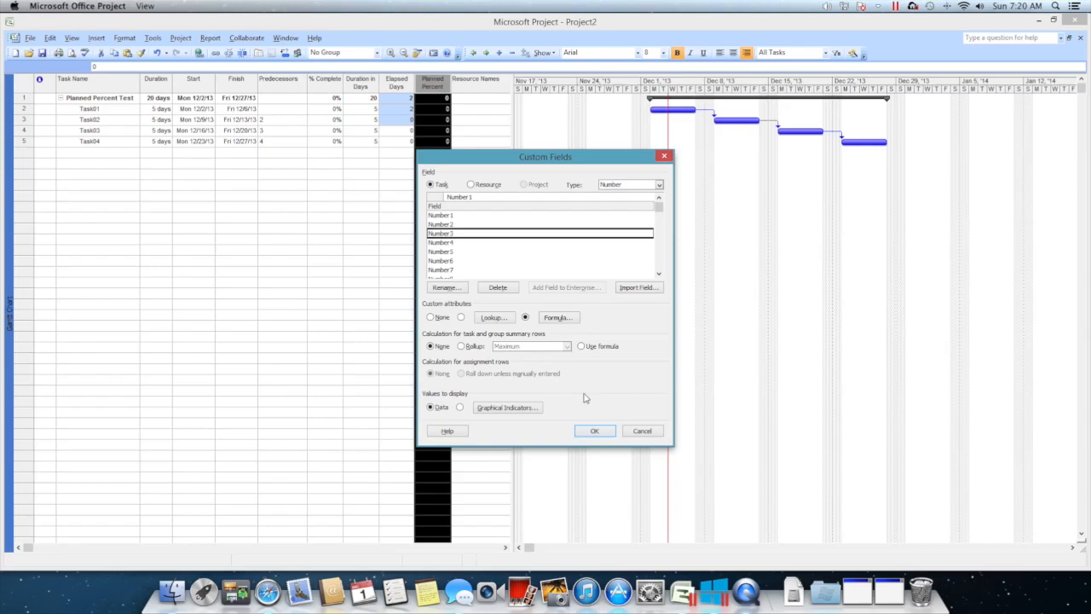
left_click(579, 344)
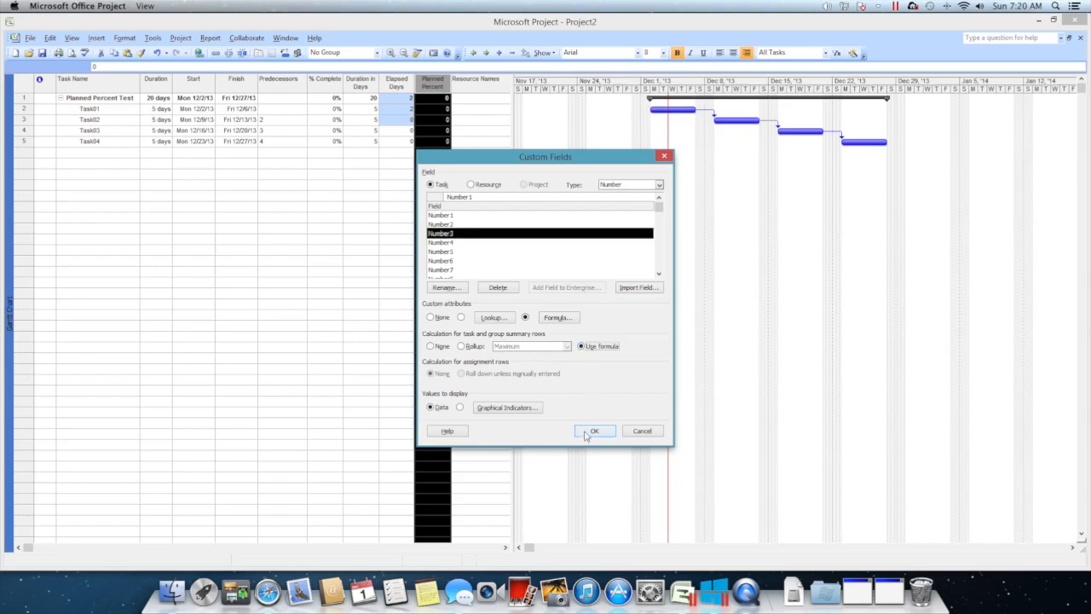
left_click(593, 429)
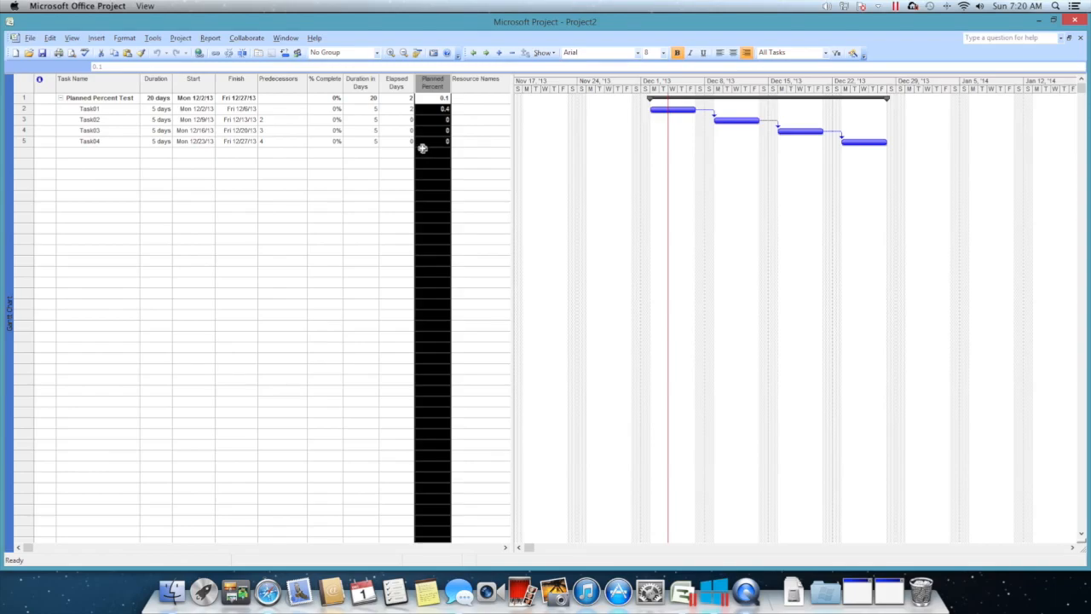
mouse_move(518, 143)
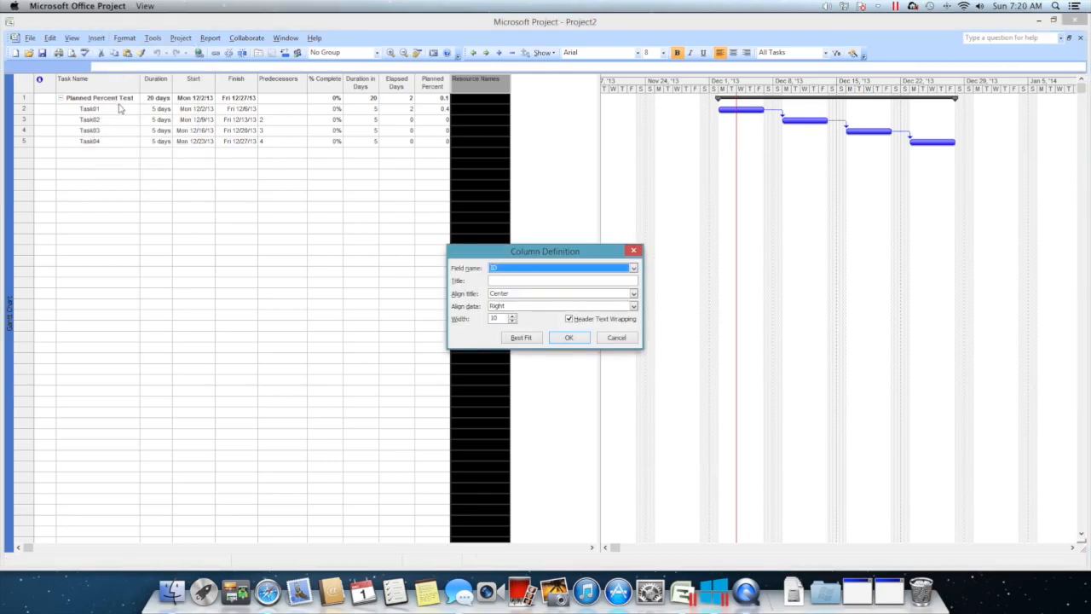
mouse_move(443, 568)
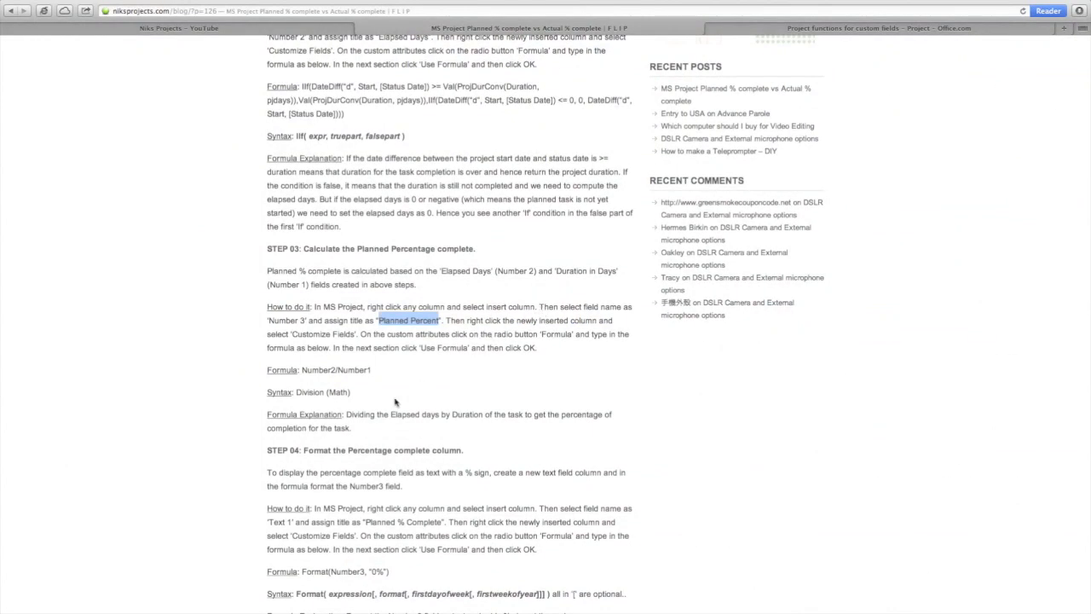
Insert a Text1-based column titled 'Planned % Complete'
scroll("down", 3)
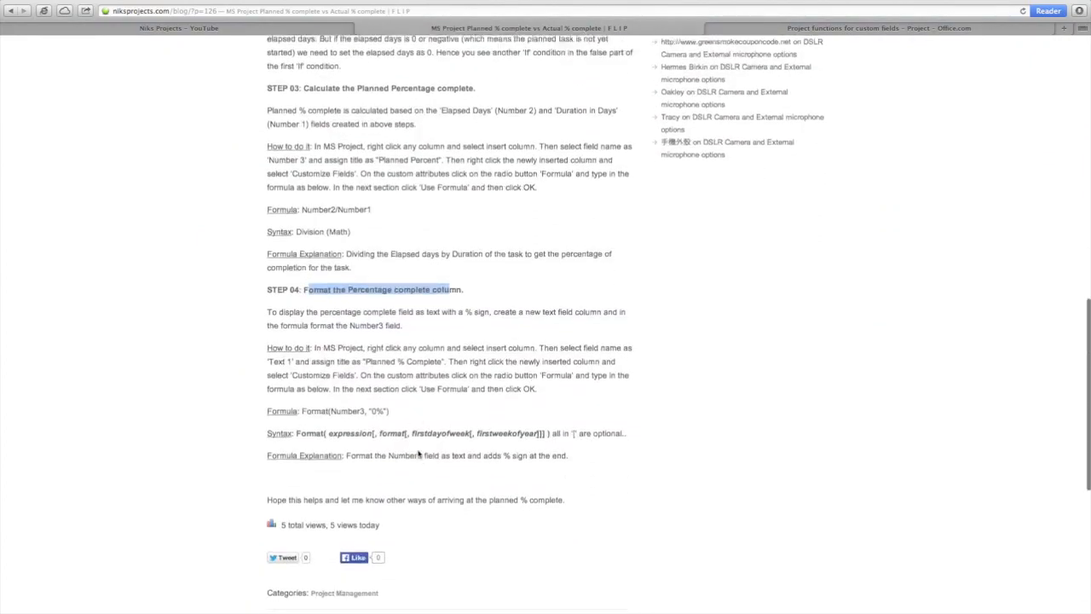
scroll("down", 3)
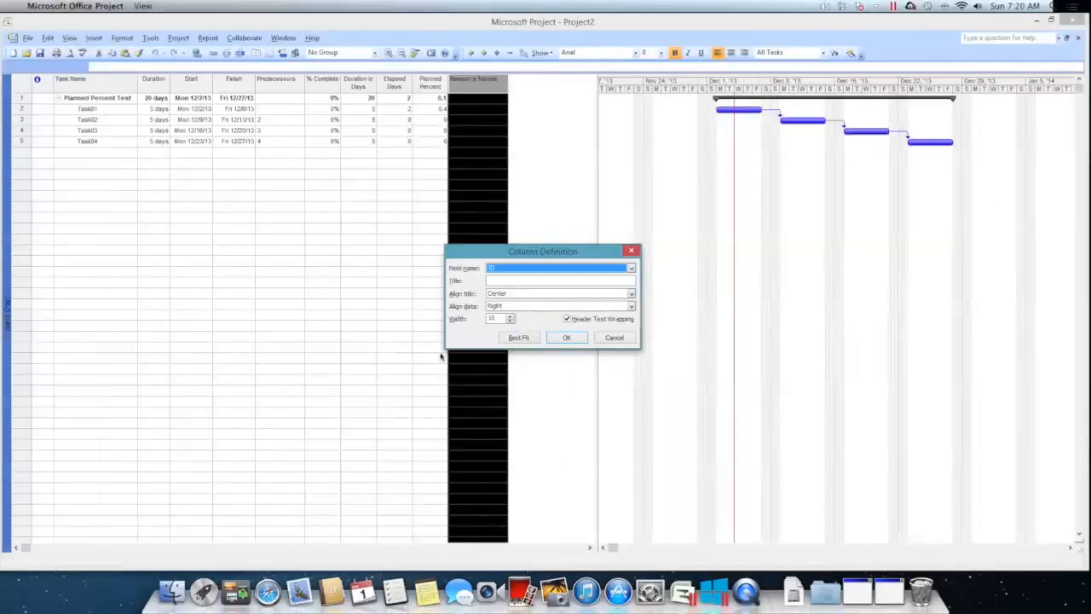
left_click(631, 267)
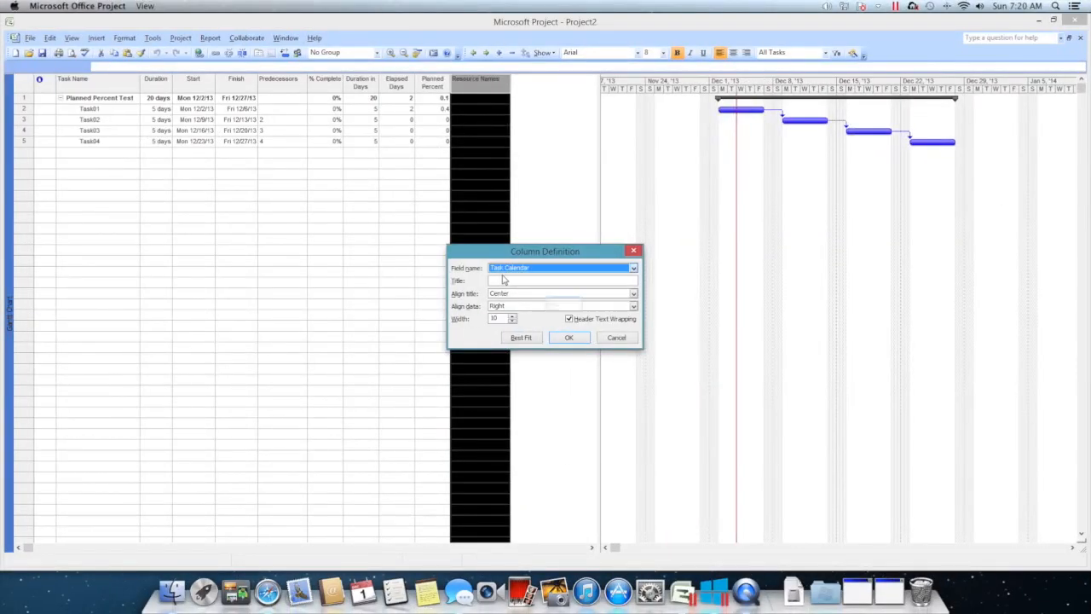
left_click(634, 268)
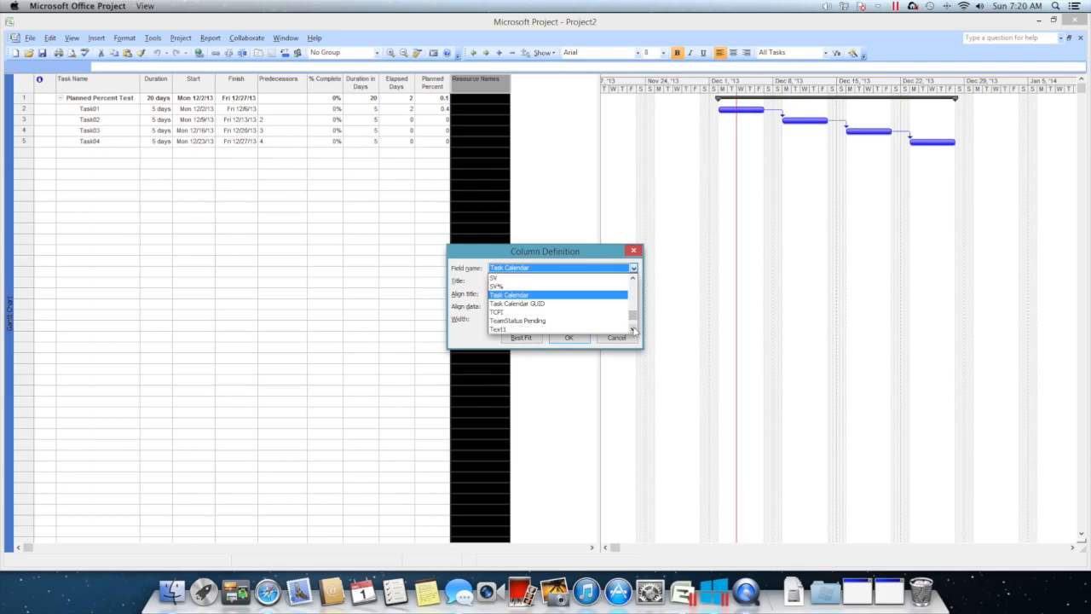
left_click(498, 329)
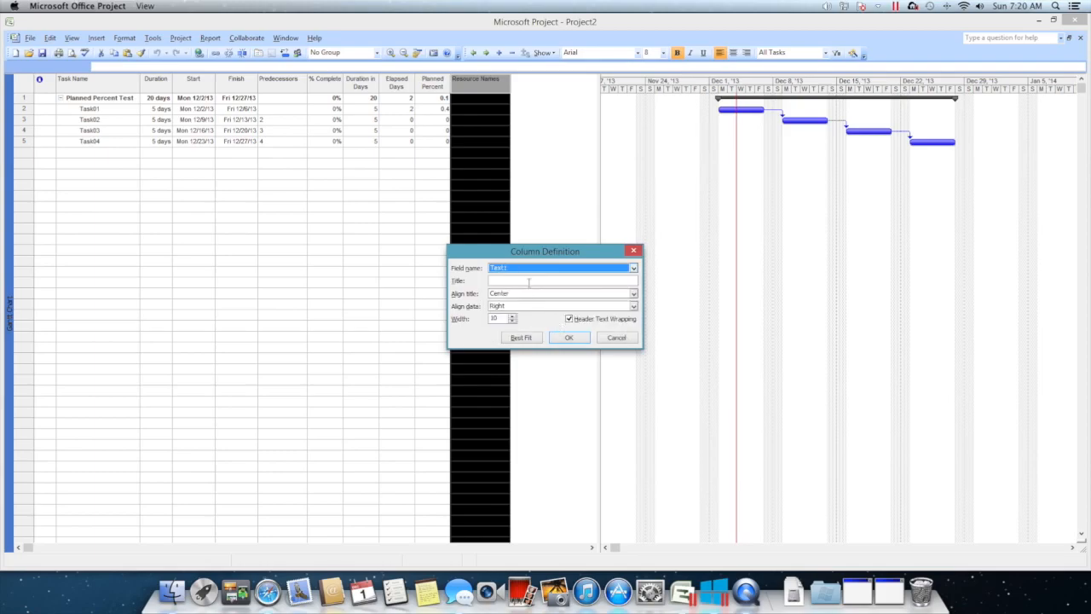
type("Planned % Complete")
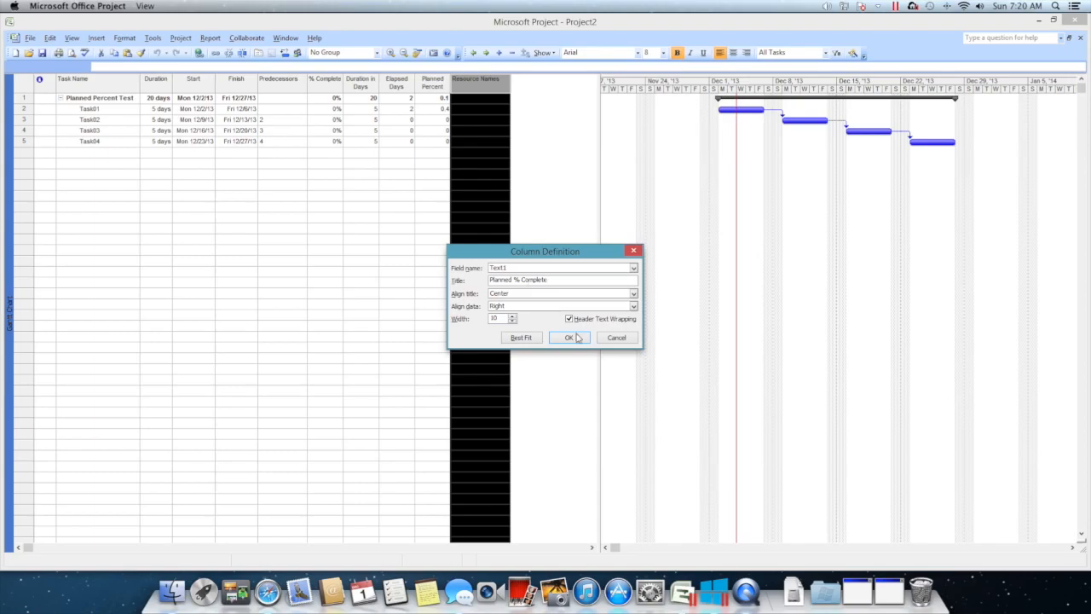
left_click(569, 337)
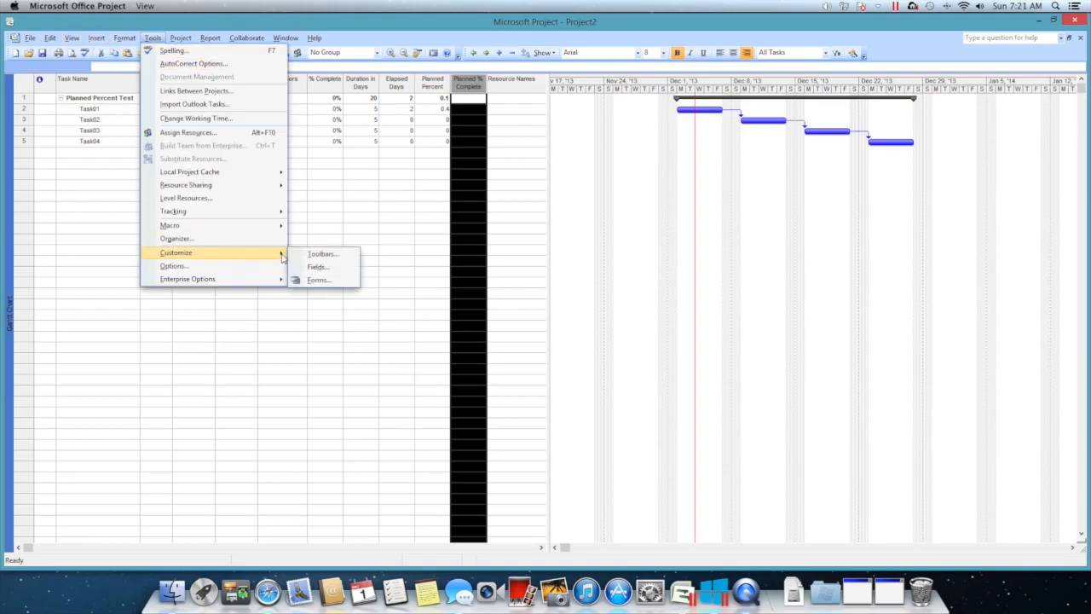
Give Text1 the formula Format(Number3,"0%") and use it for summary rows too
left_click(317, 266)
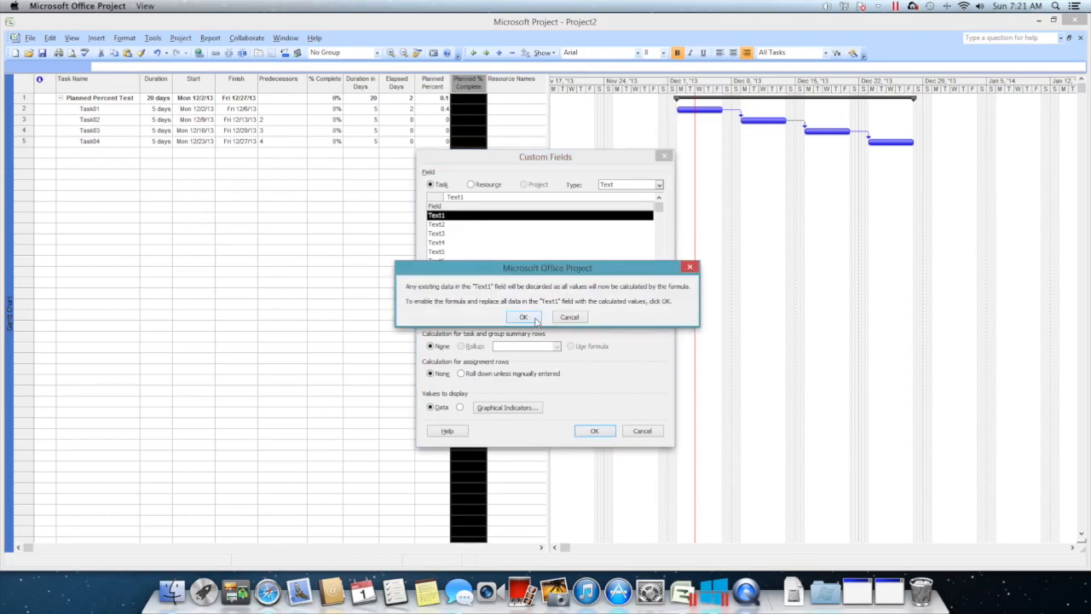
left_click(523, 315)
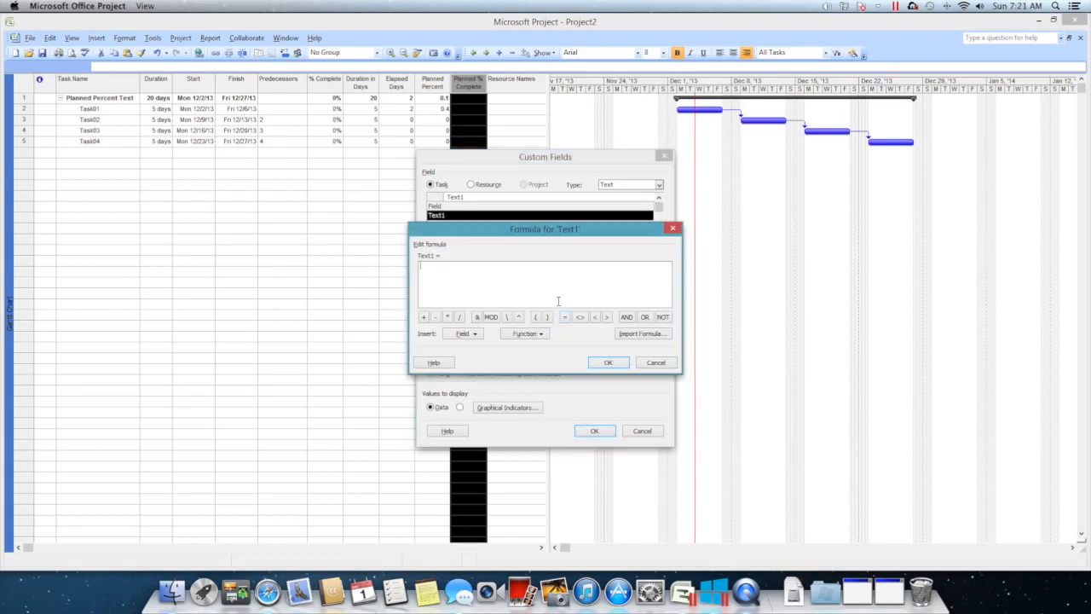
type("Format(")
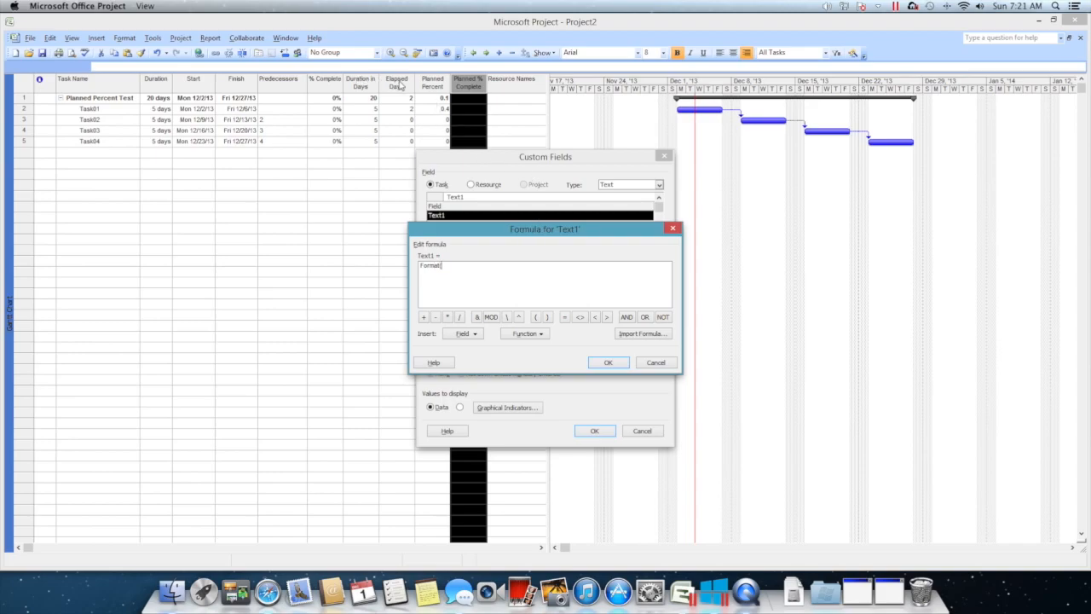
type("Number3,\"0%\")")
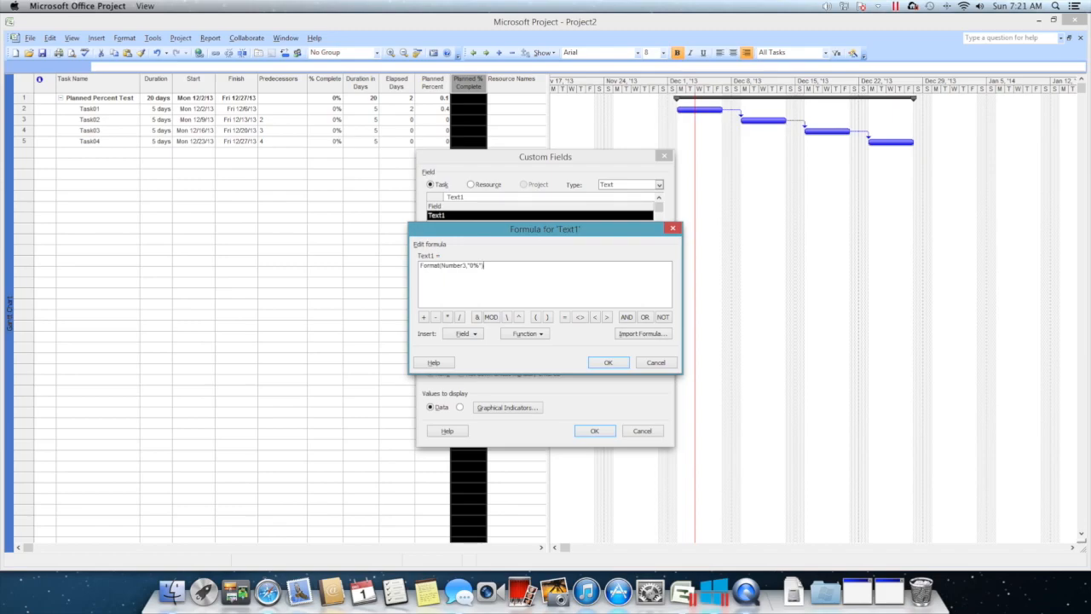
left_click(607, 362)
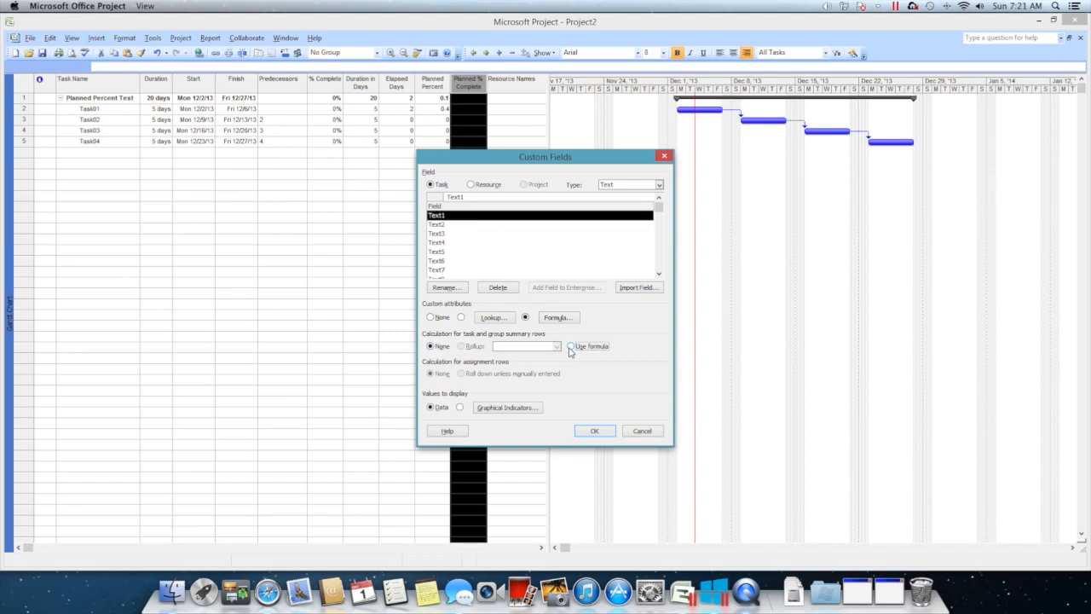
left_click(593, 429)
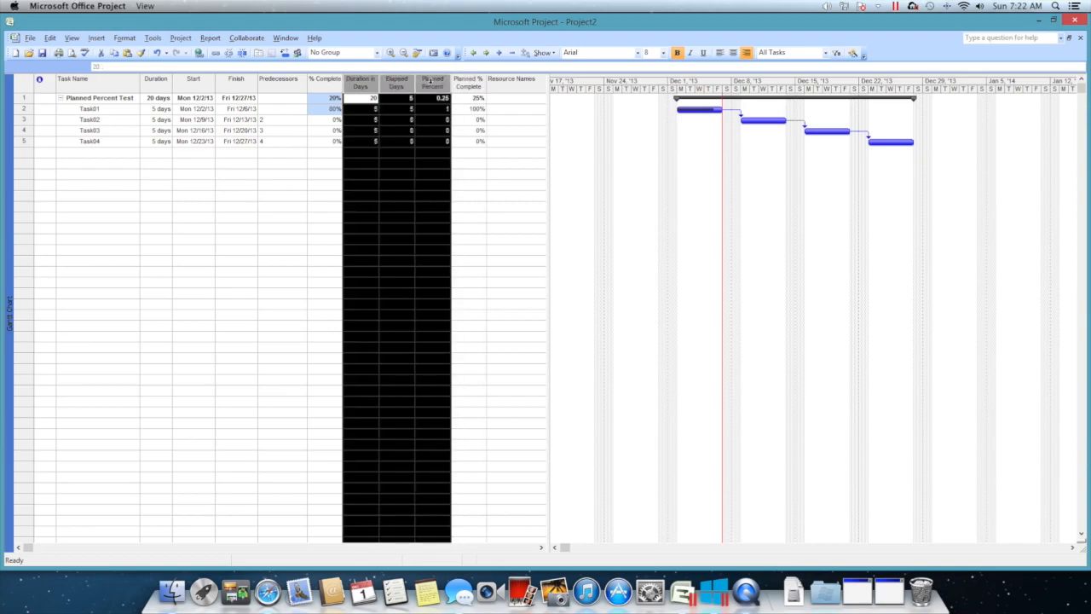
Hide the selected Duration in Days, Elapsed Days and Planned Percent columns via Edit > Hide Column
left_click(51, 38)
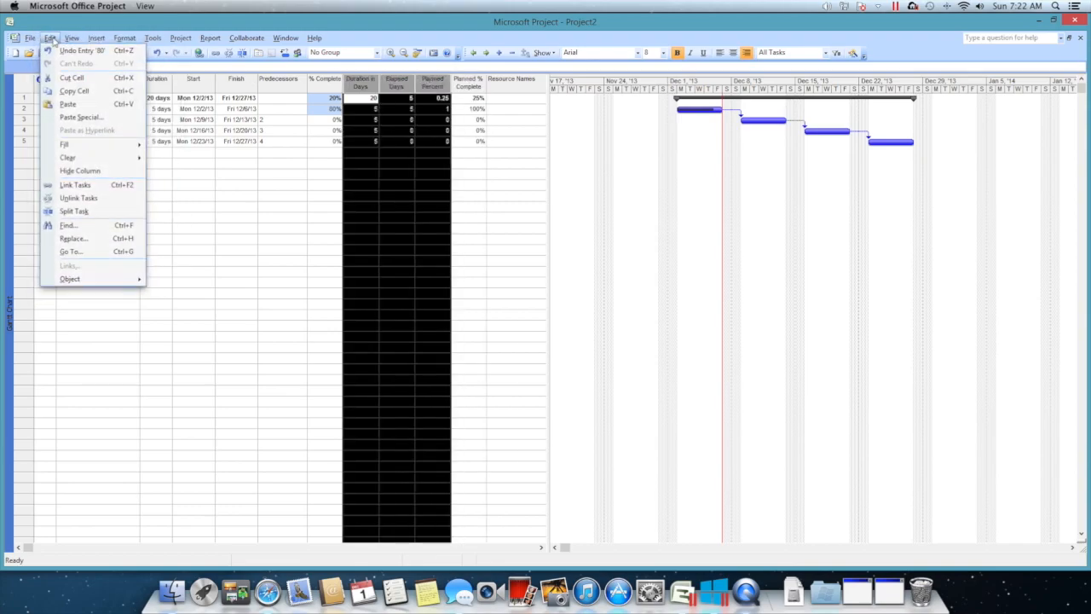
mouse_move(79, 171)
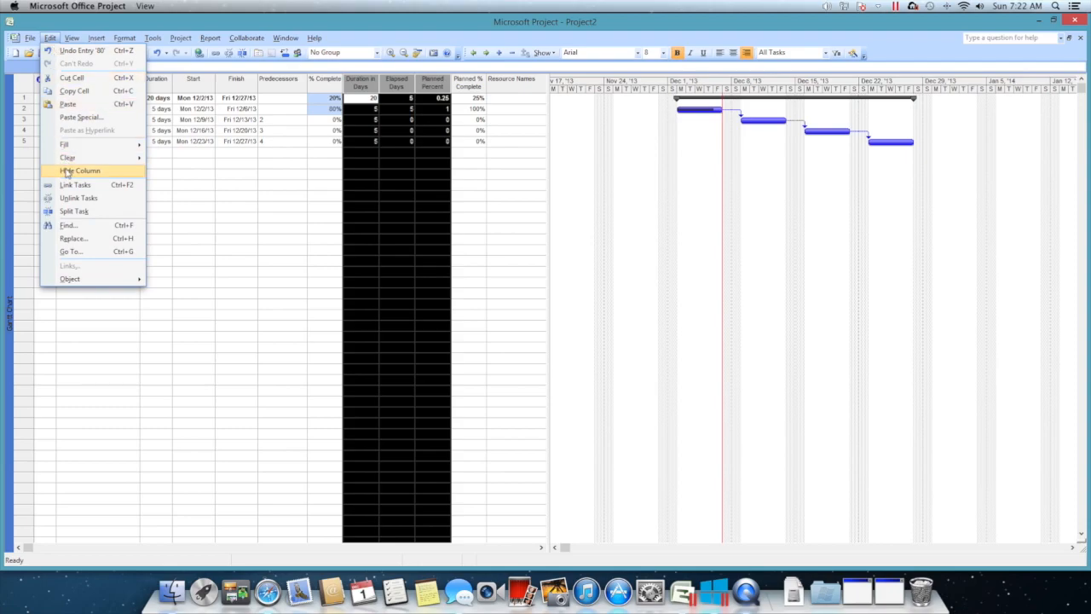
left_click(79, 171)
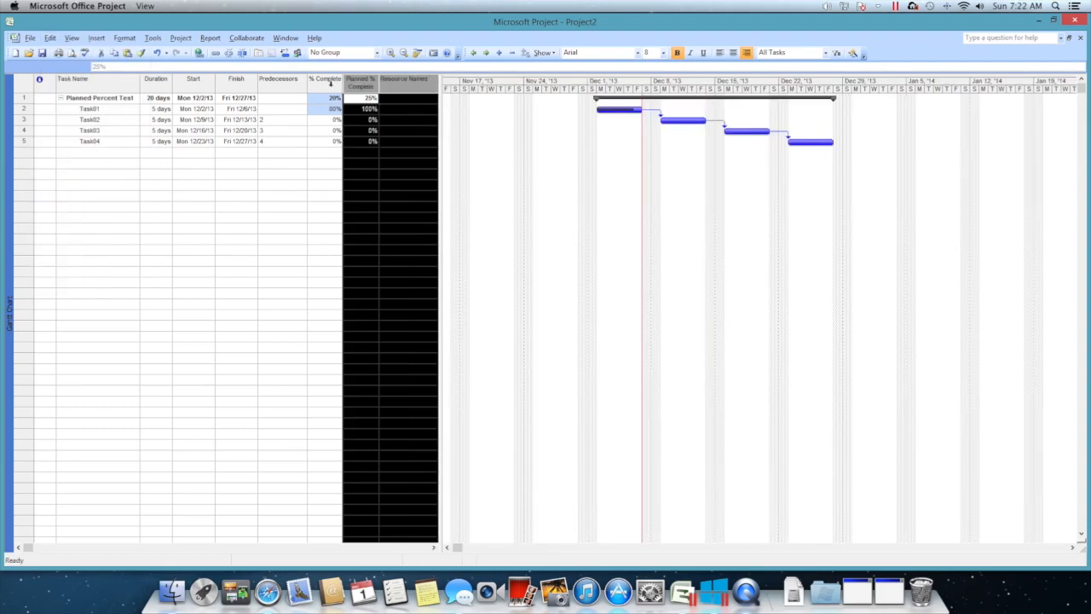